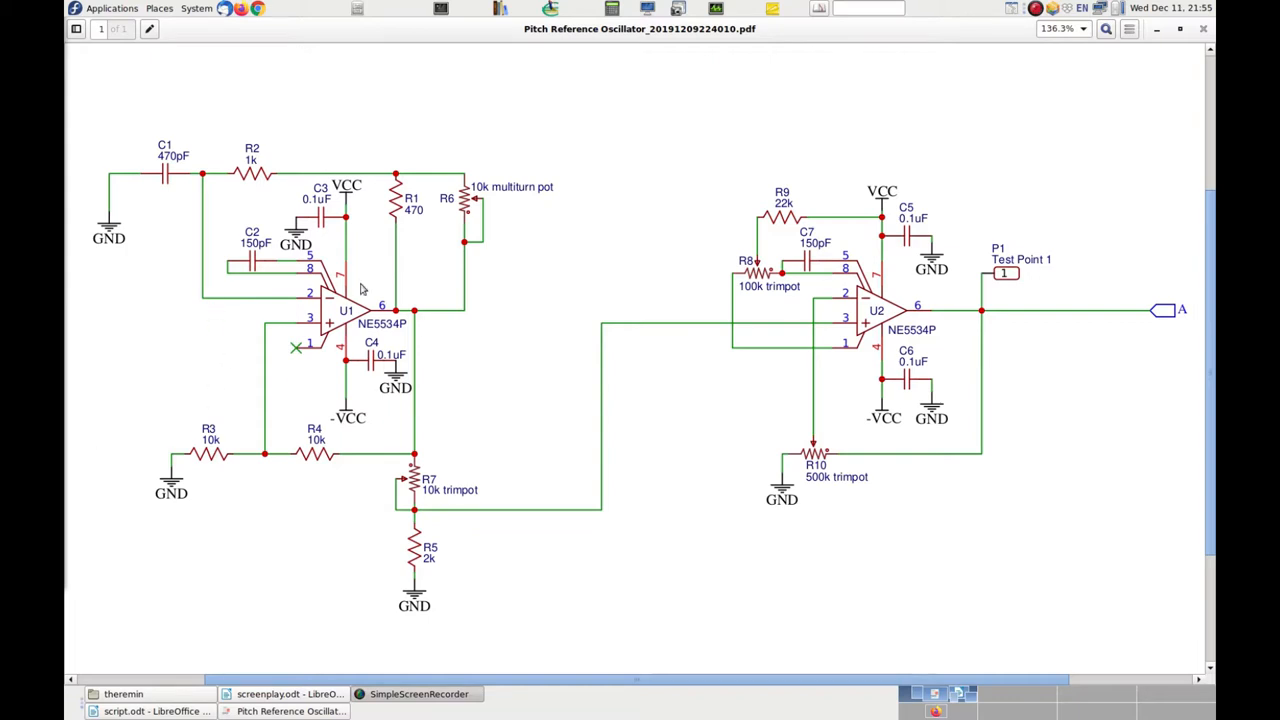
{"action": "mouse_move", "coordinate": [400, 344]}
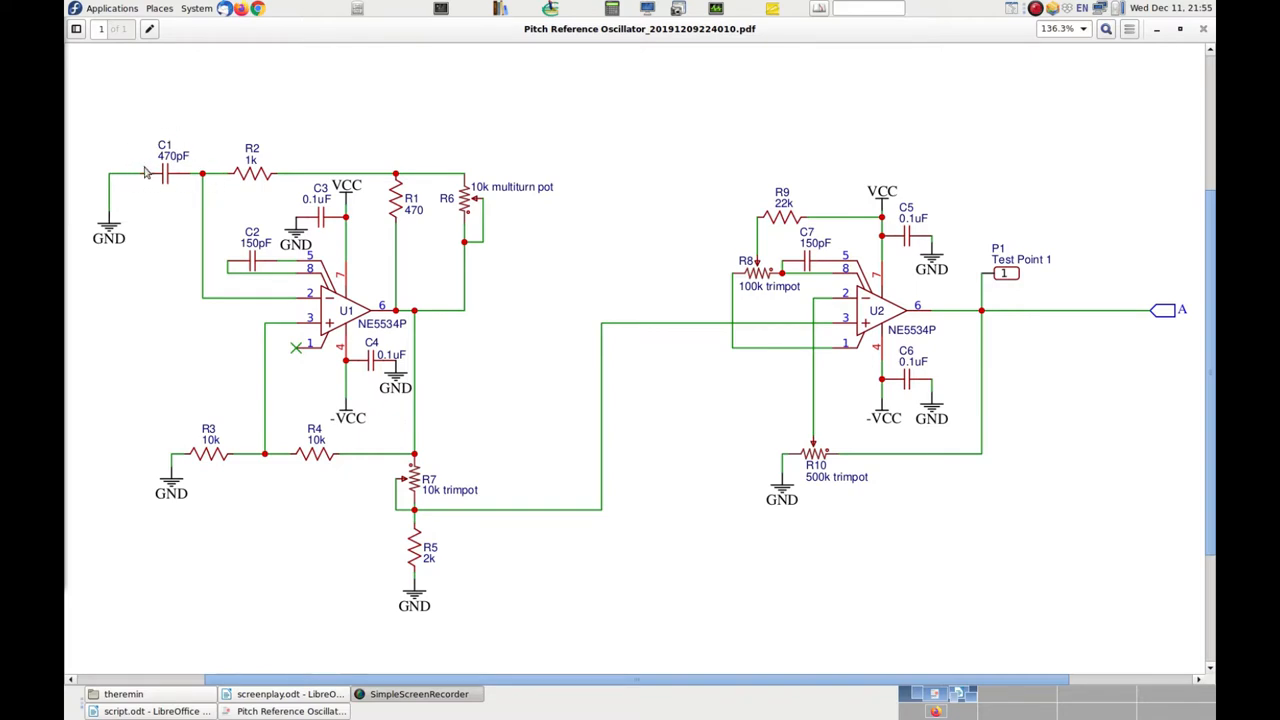
{"action": "mouse_move", "coordinate": [324, 230]}
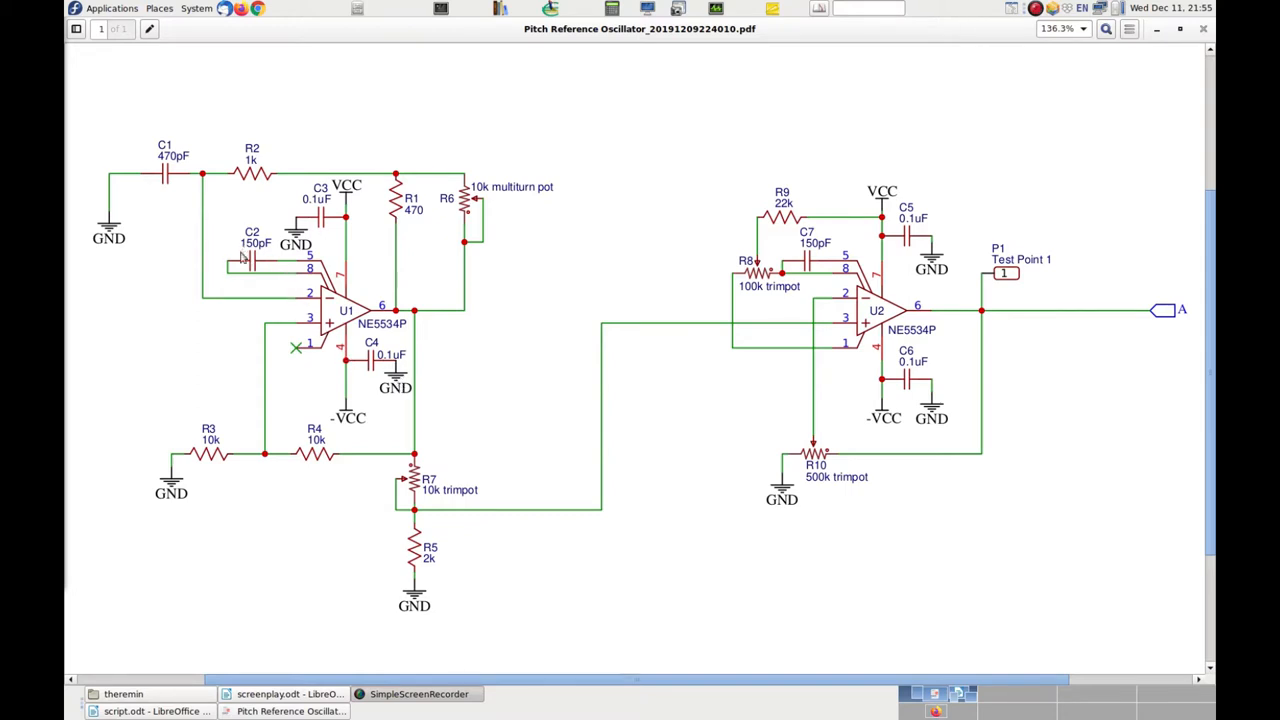
{"action": "mouse_move", "coordinate": [224, 352]}
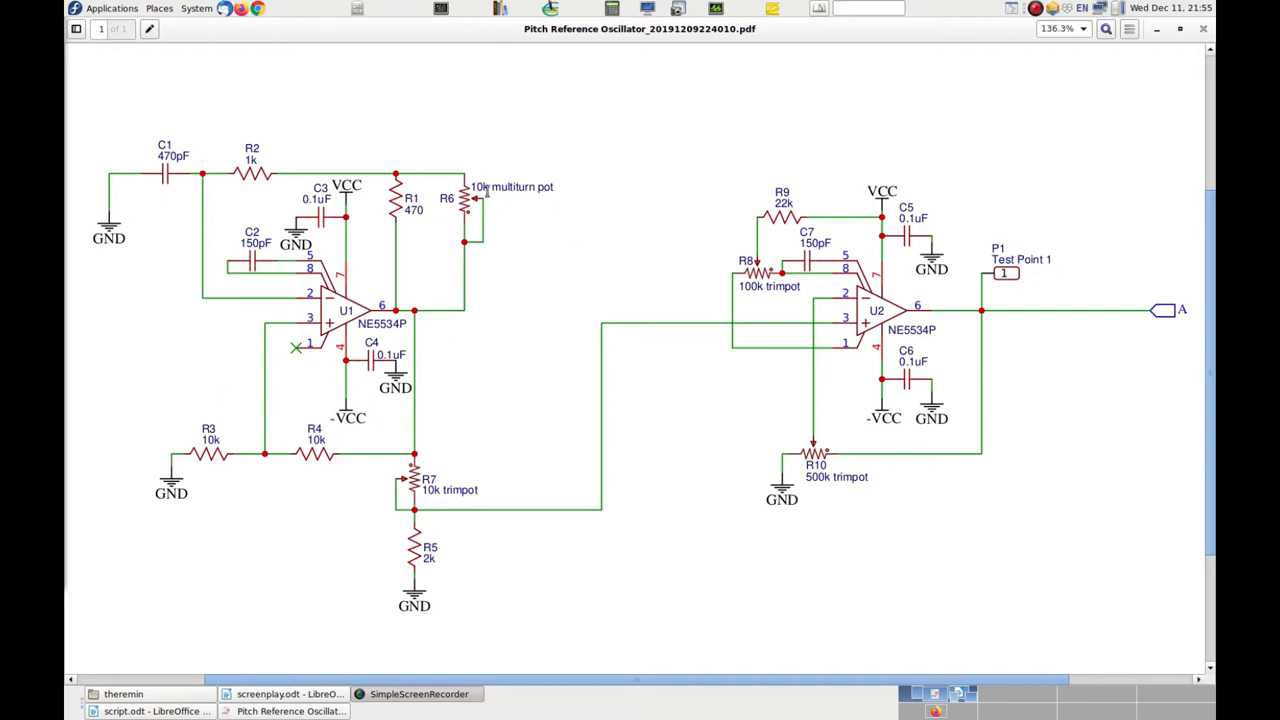
{"action": "mouse_move", "coordinate": [486, 204]}
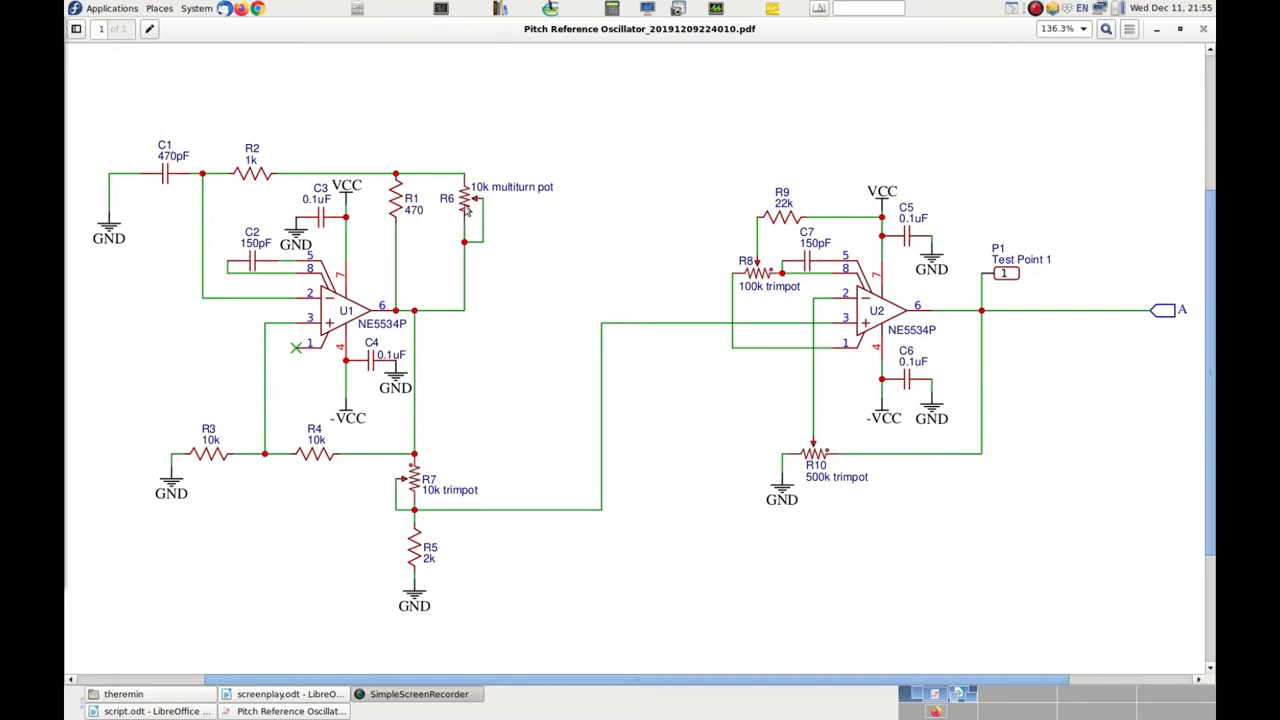
{"action": "mouse_move", "coordinate": [454, 228]}
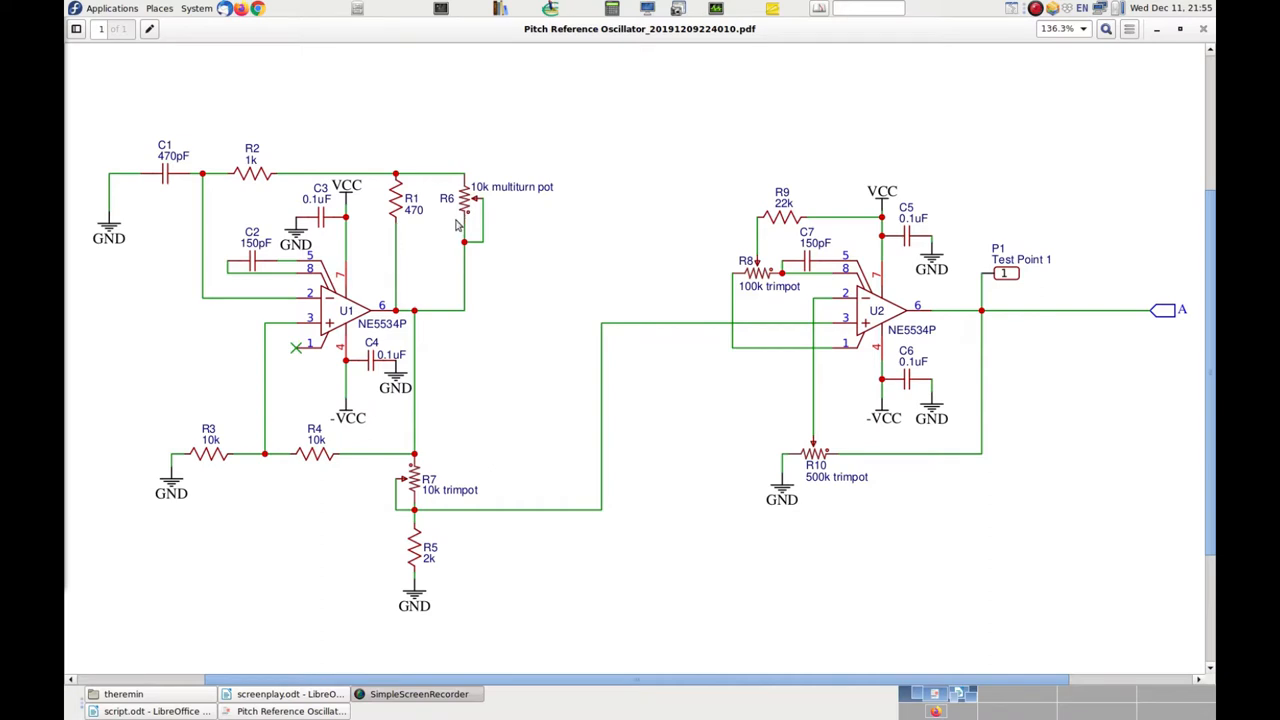
{"action": "mouse_move", "coordinate": [540, 324]}
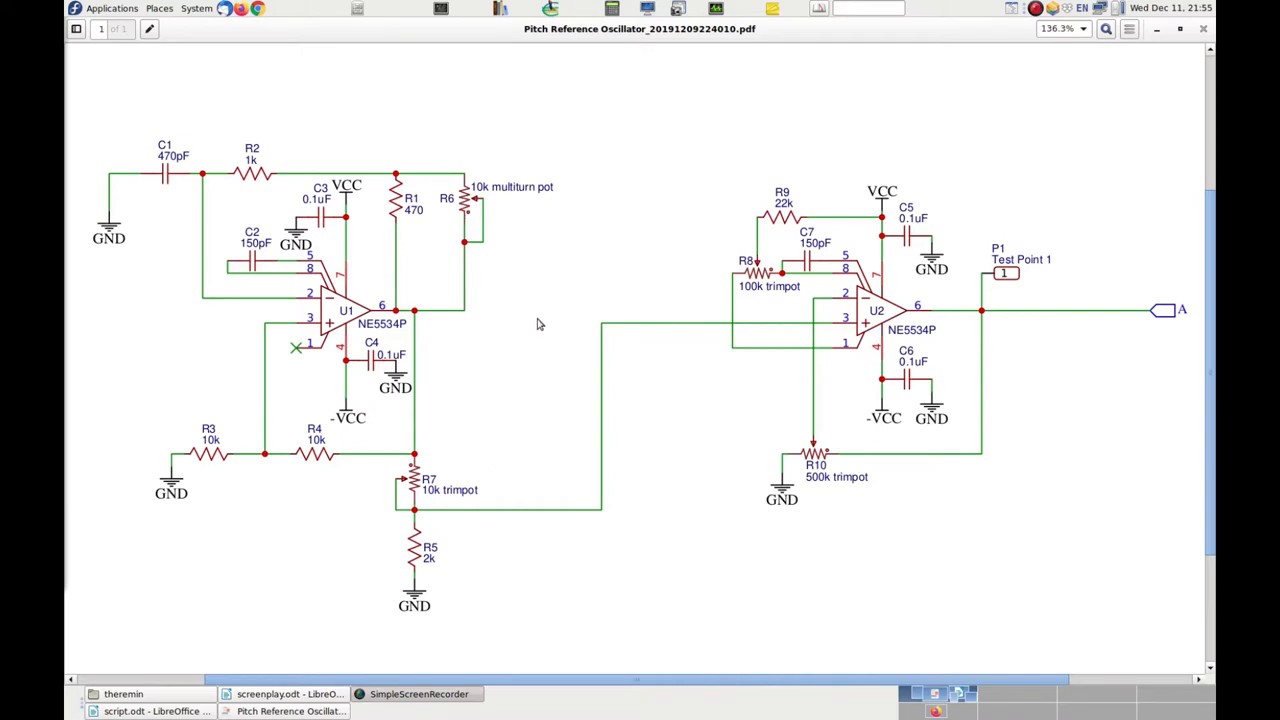
{"action": "mouse_move", "coordinate": [528, 338]}
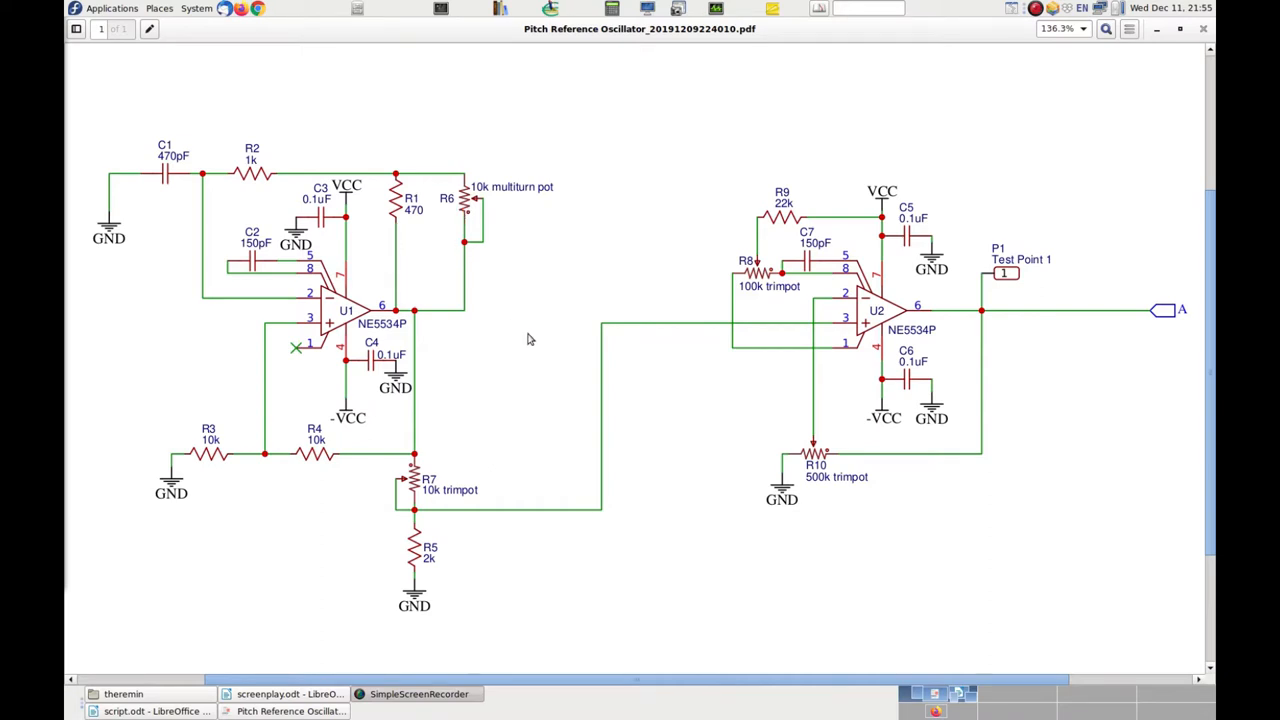
{"action": "mouse_move", "coordinate": [532, 402]}
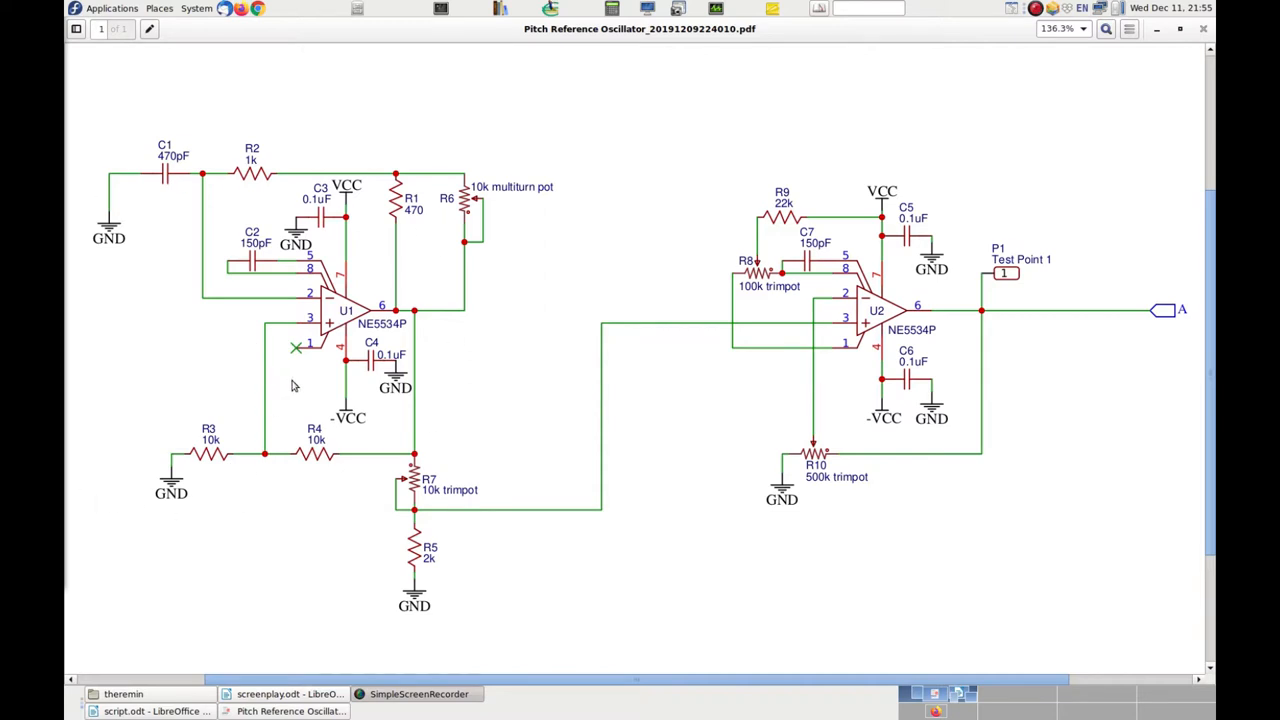
{"action": "mouse_move", "coordinate": [812, 548]}
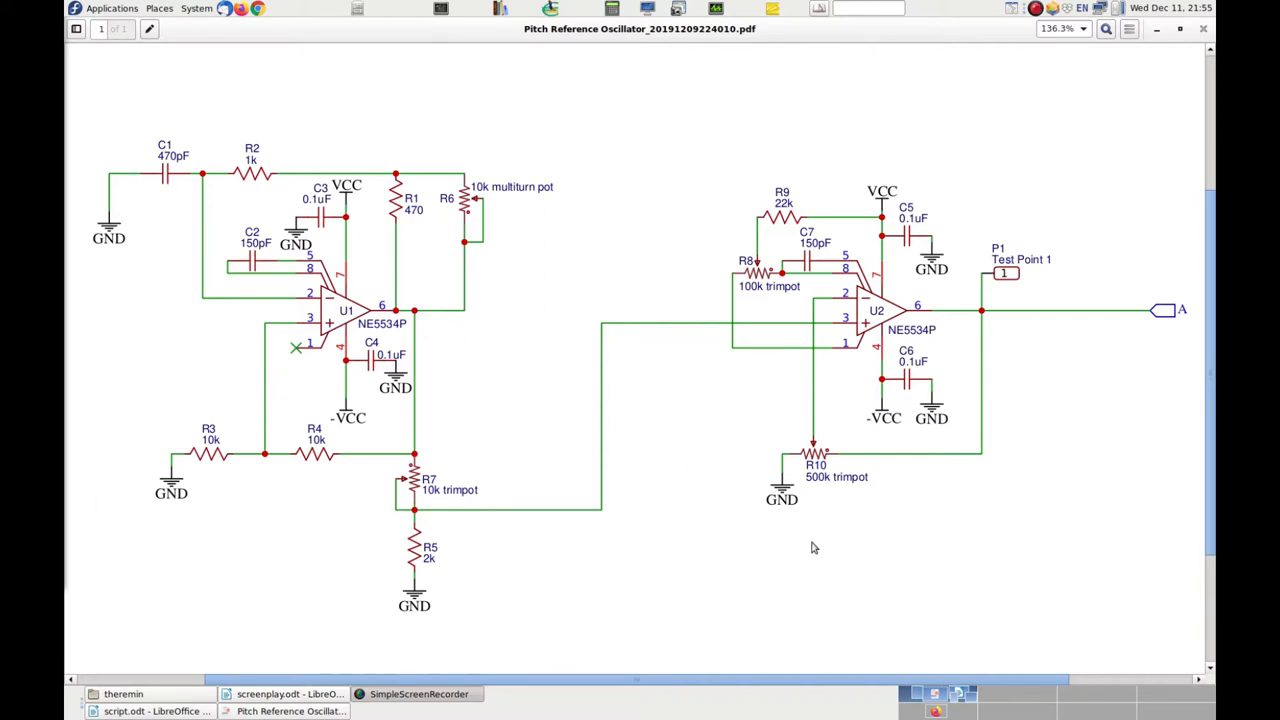
{"action": "mouse_move", "coordinate": [860, 372]}
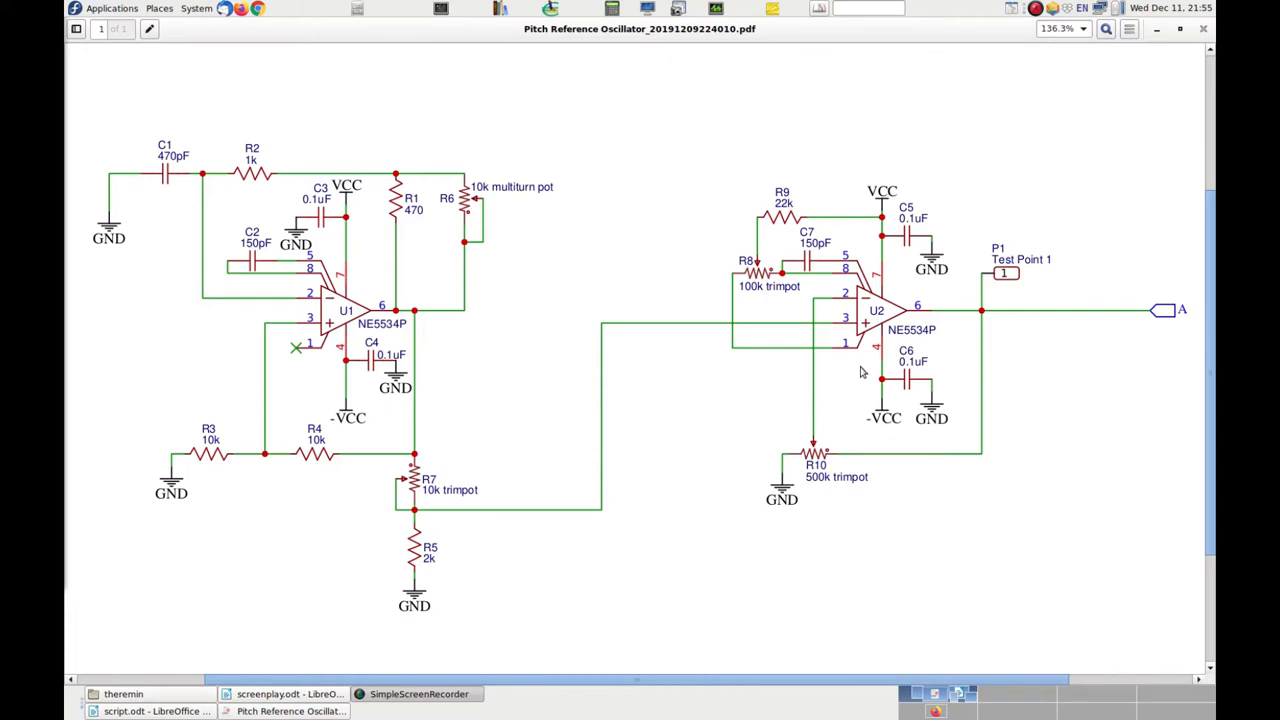
{"action": "mouse_move", "coordinate": [794, 388]}
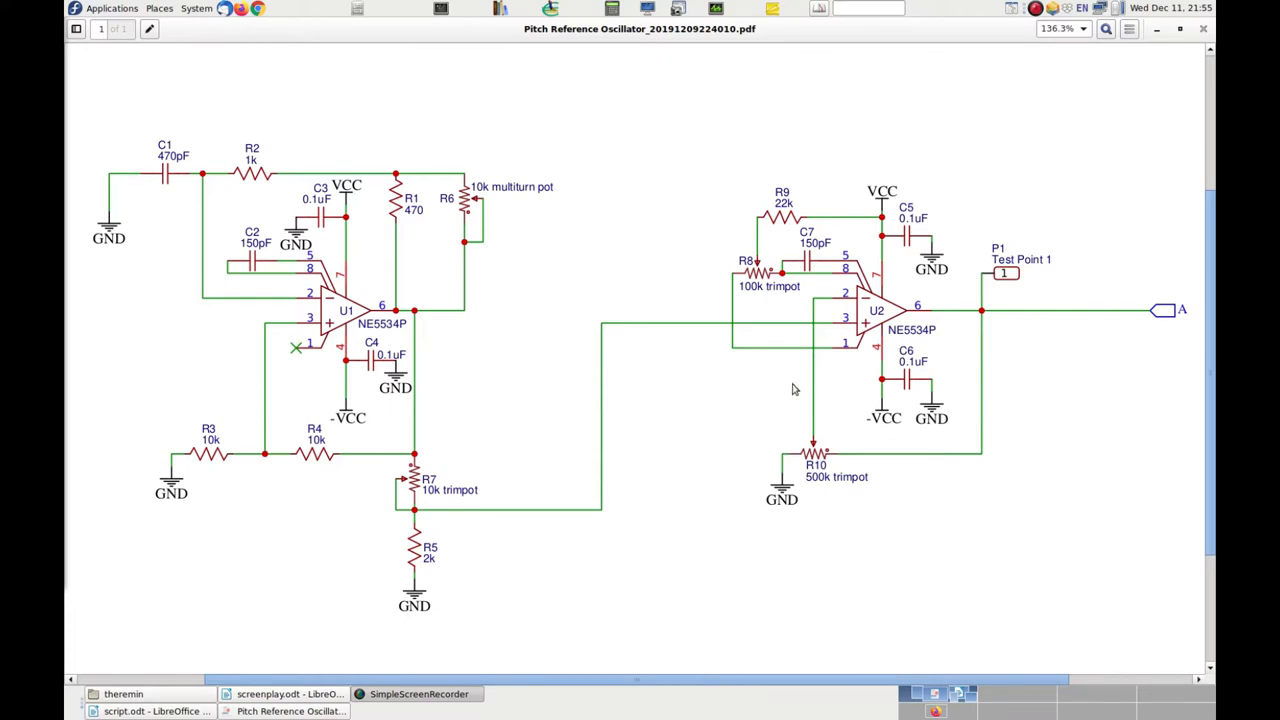
{"action": "mouse_move", "coordinate": [852, 418]}
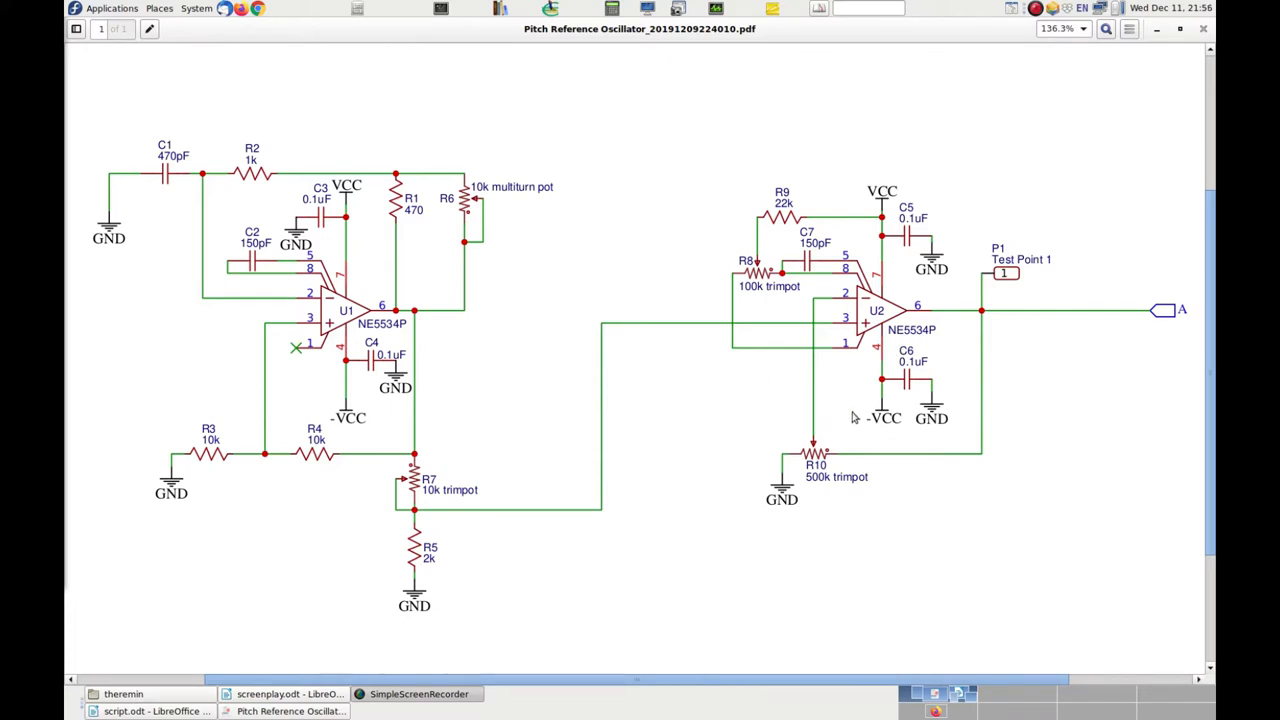
{"action": "mouse_move", "coordinate": [116, 322]}
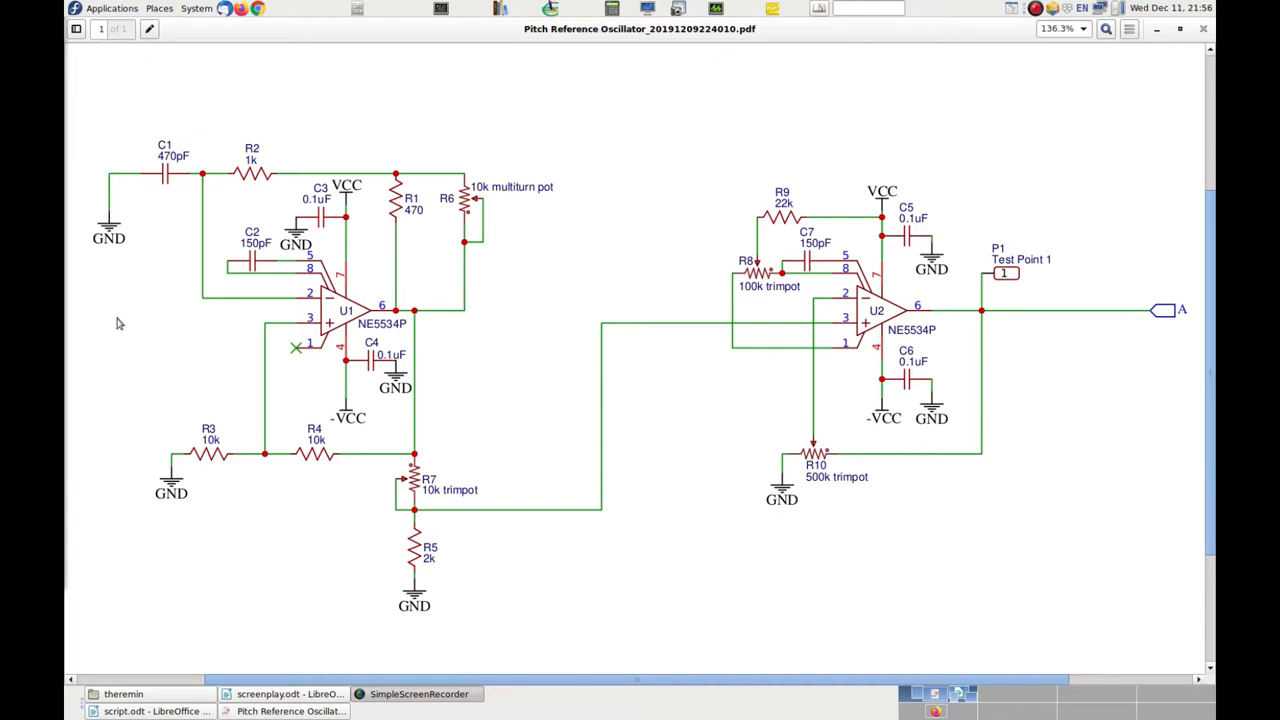
{"action": "mouse_move", "coordinate": [252, 276]}
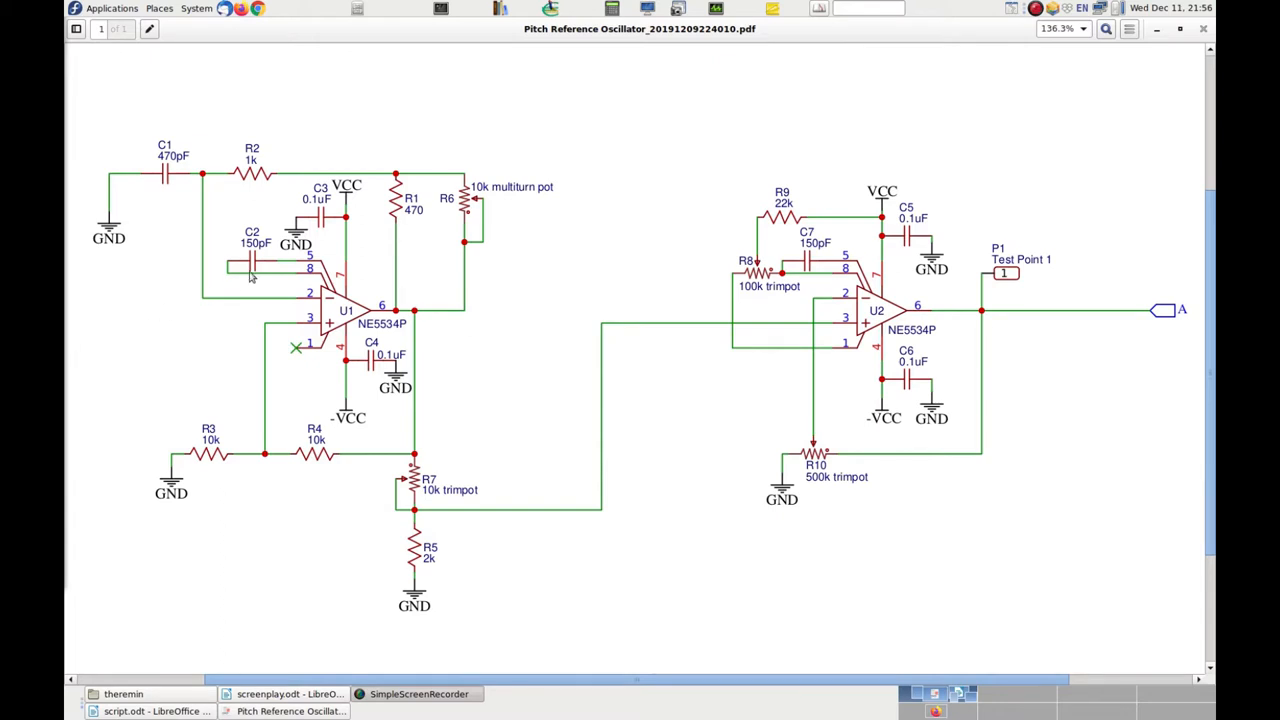
{"action": "mouse_move", "coordinate": [370, 182]}
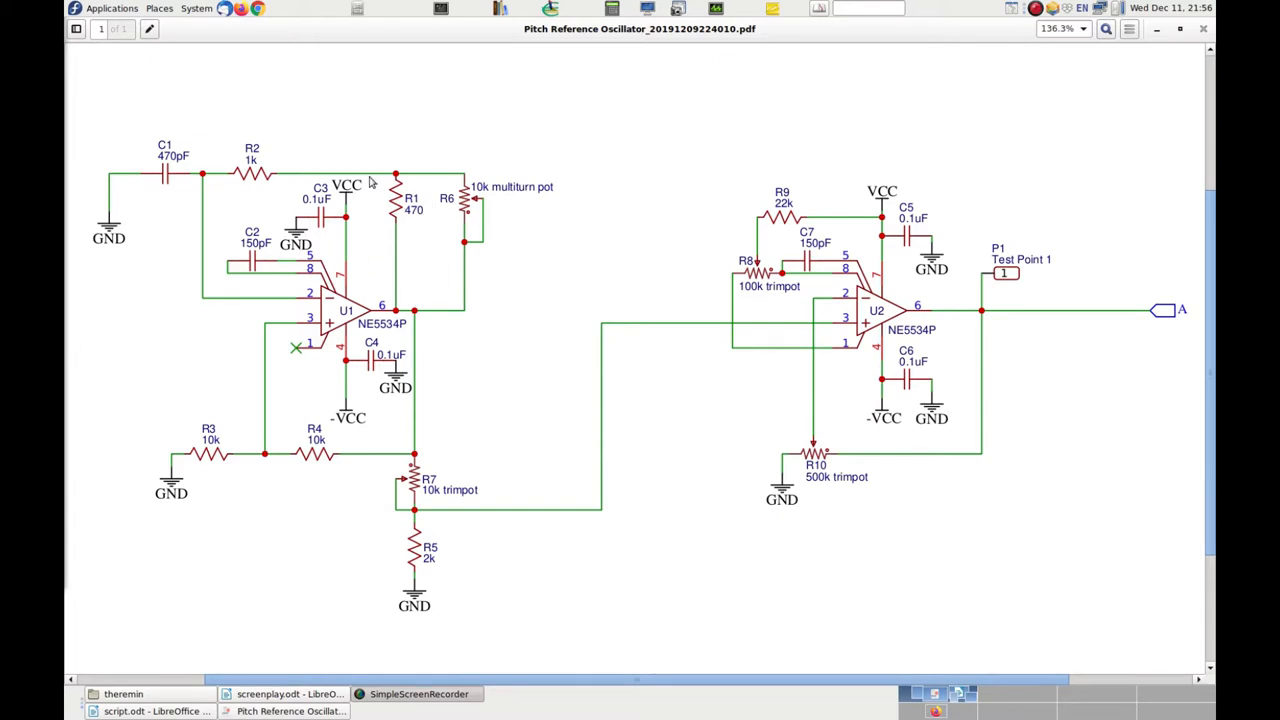
{"action": "mouse_move", "coordinate": [120, 162]}
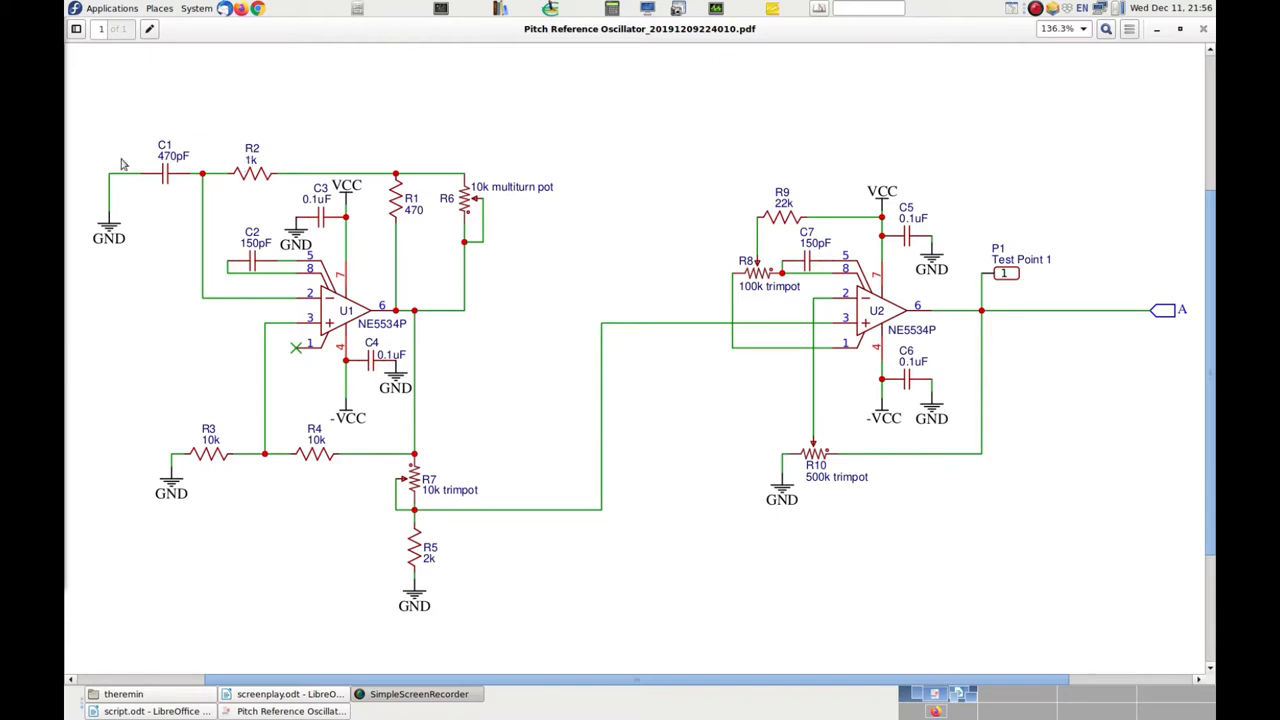
{"action": "mouse_move", "coordinate": [164, 172]}
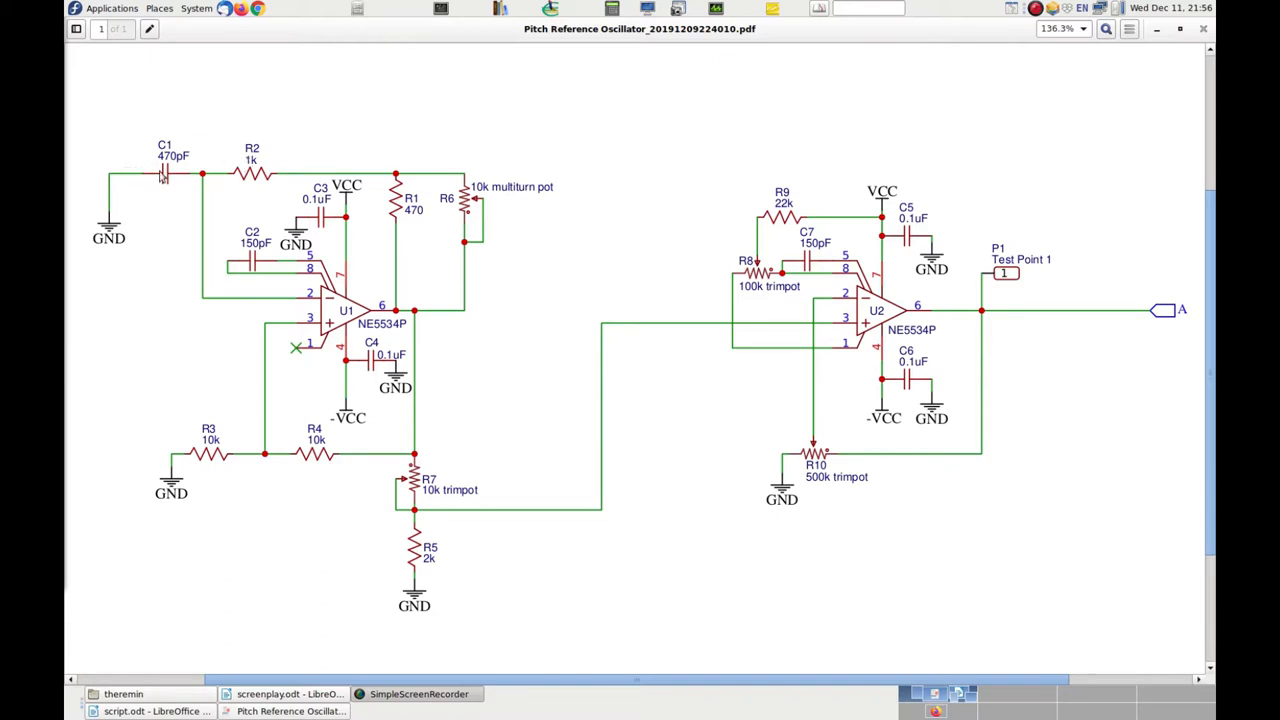
{"action": "mouse_move", "coordinate": [120, 198]}
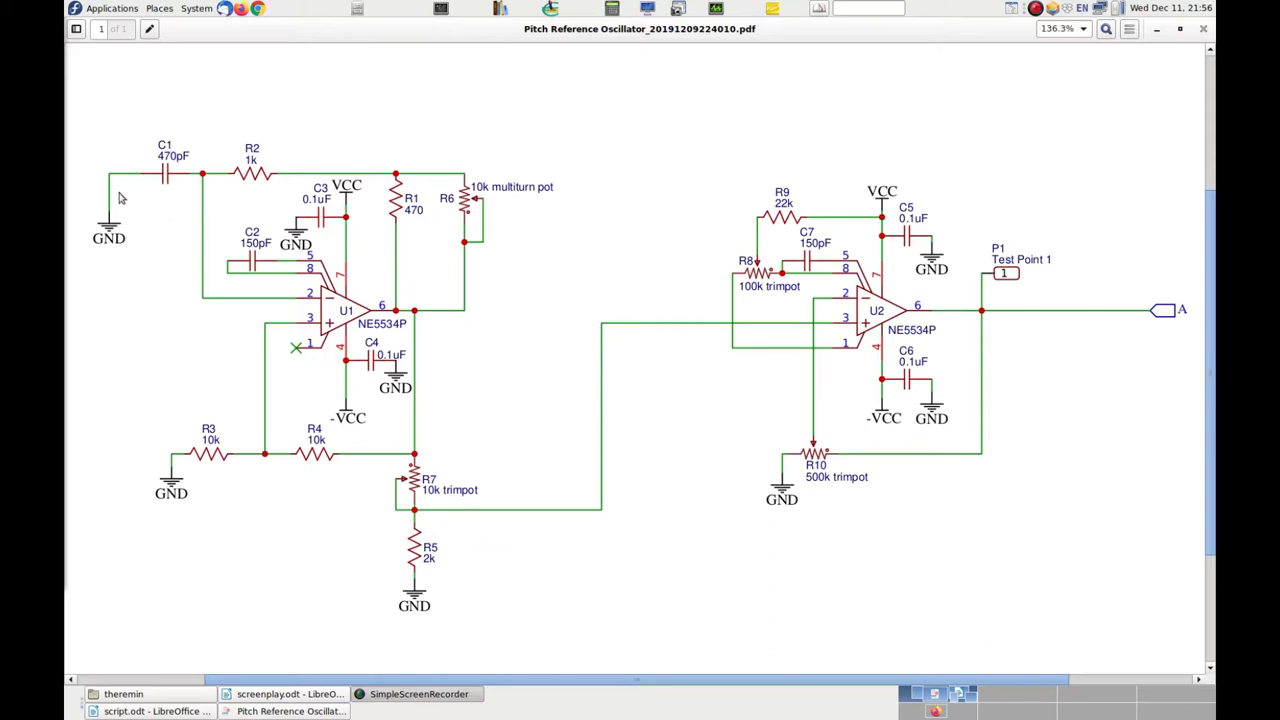
{"action": "mouse_move", "coordinate": [96, 218]}
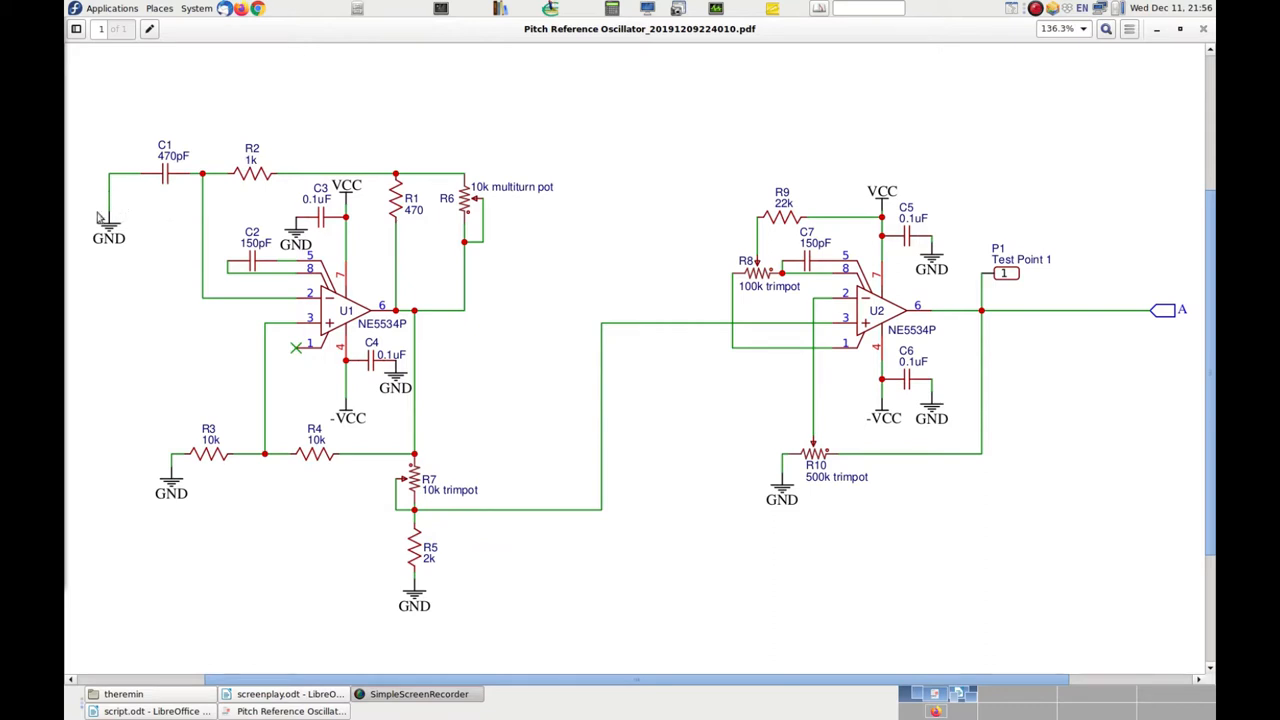
{"action": "mouse_move", "coordinate": [482, 204]}
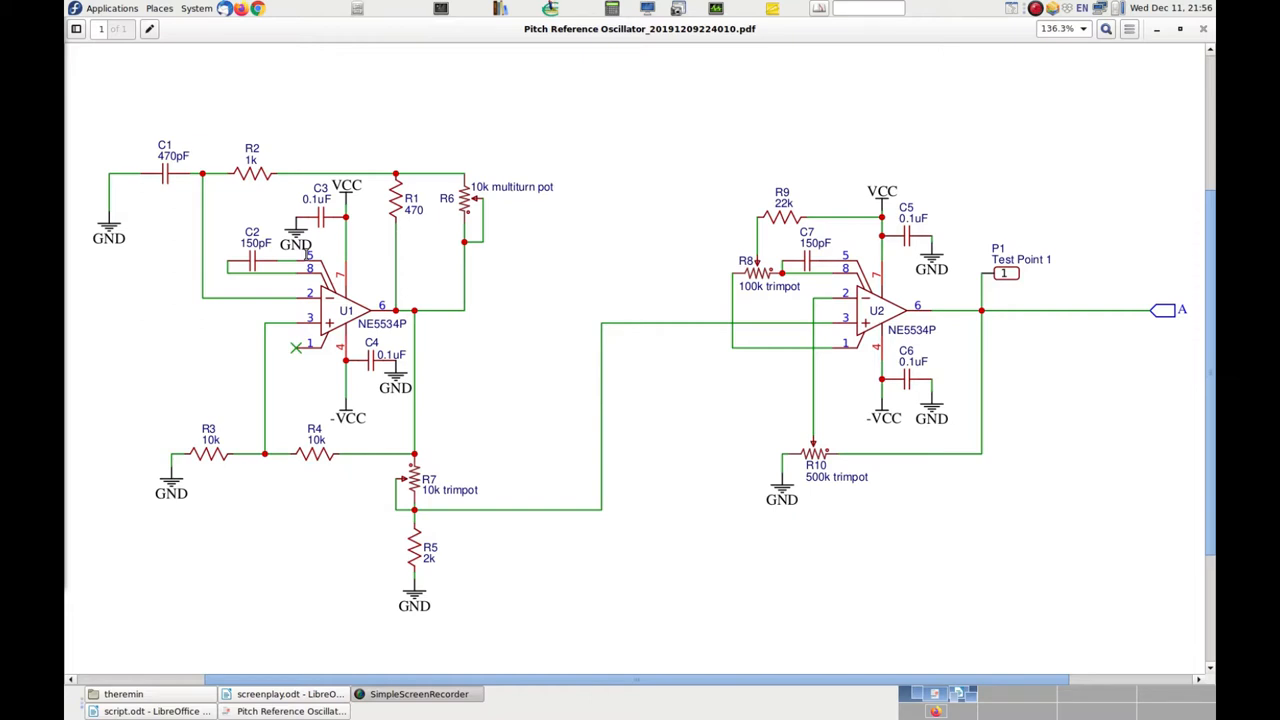
{"action": "mouse_move", "coordinate": [176, 192]}
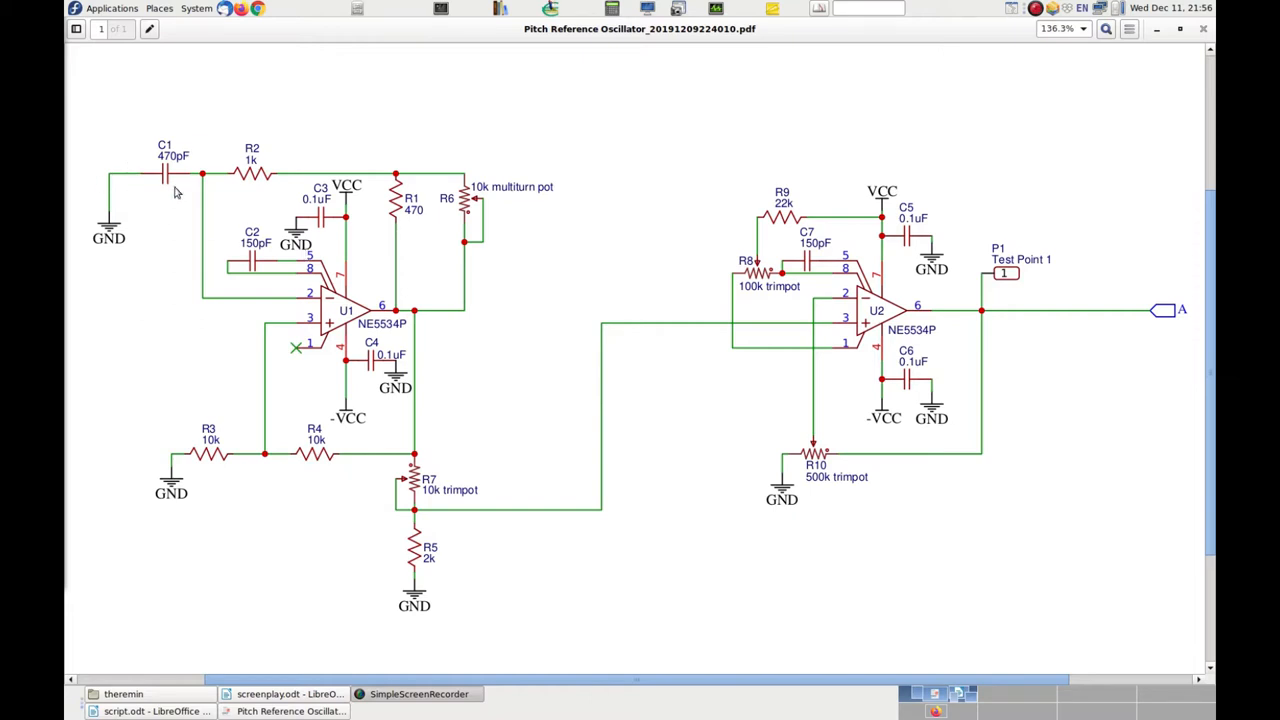
{"action": "mouse_move", "coordinate": [172, 220]}
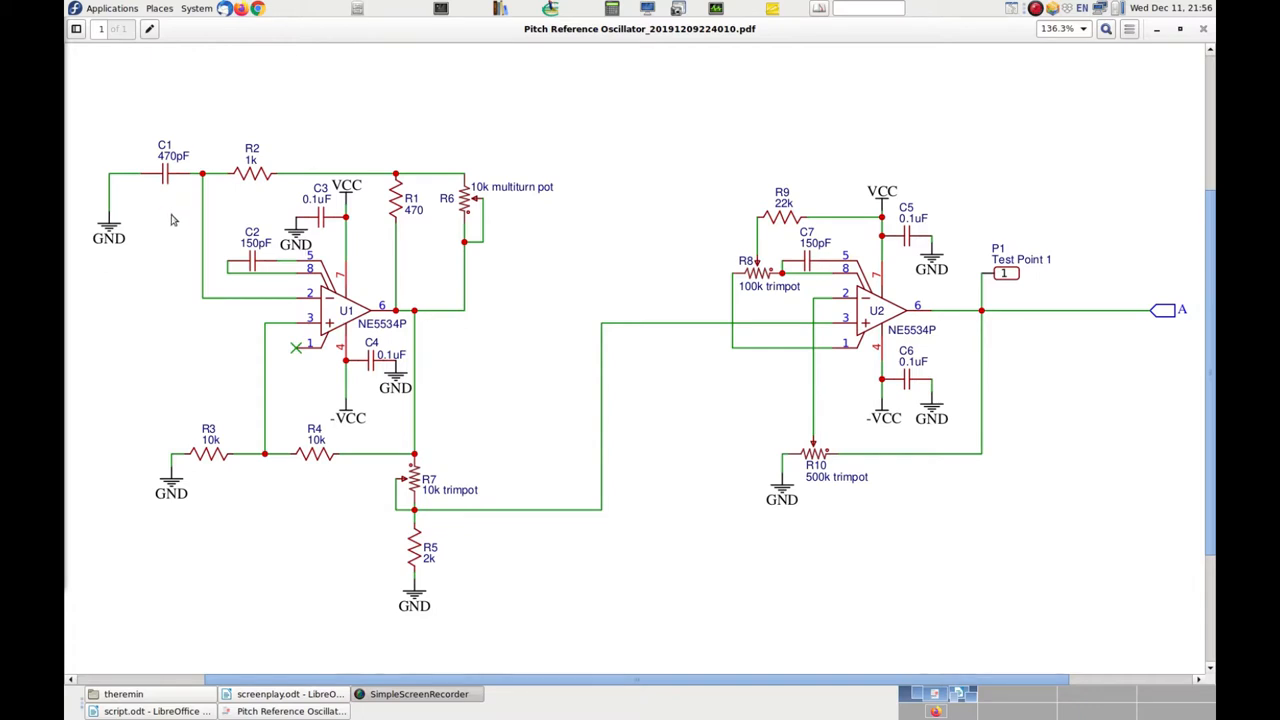
{"action": "mouse_move", "coordinate": [184, 192]}
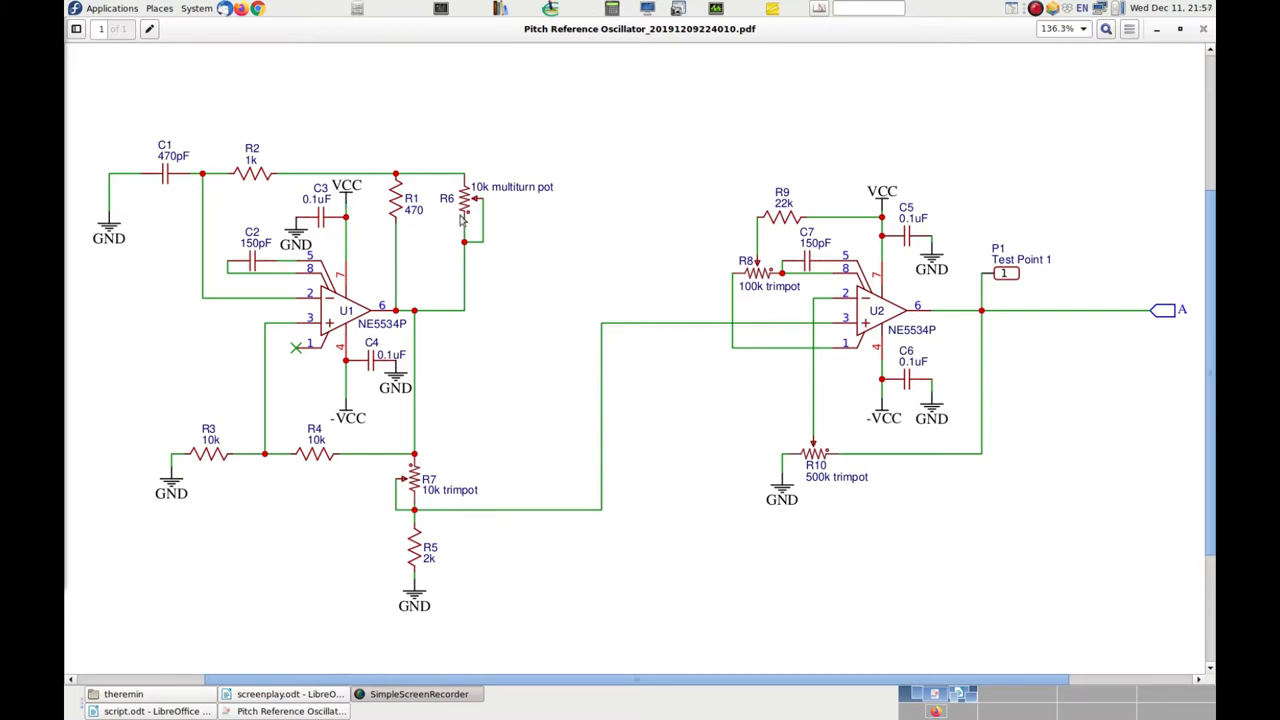
{"action": "mouse_move", "coordinate": [156, 198]}
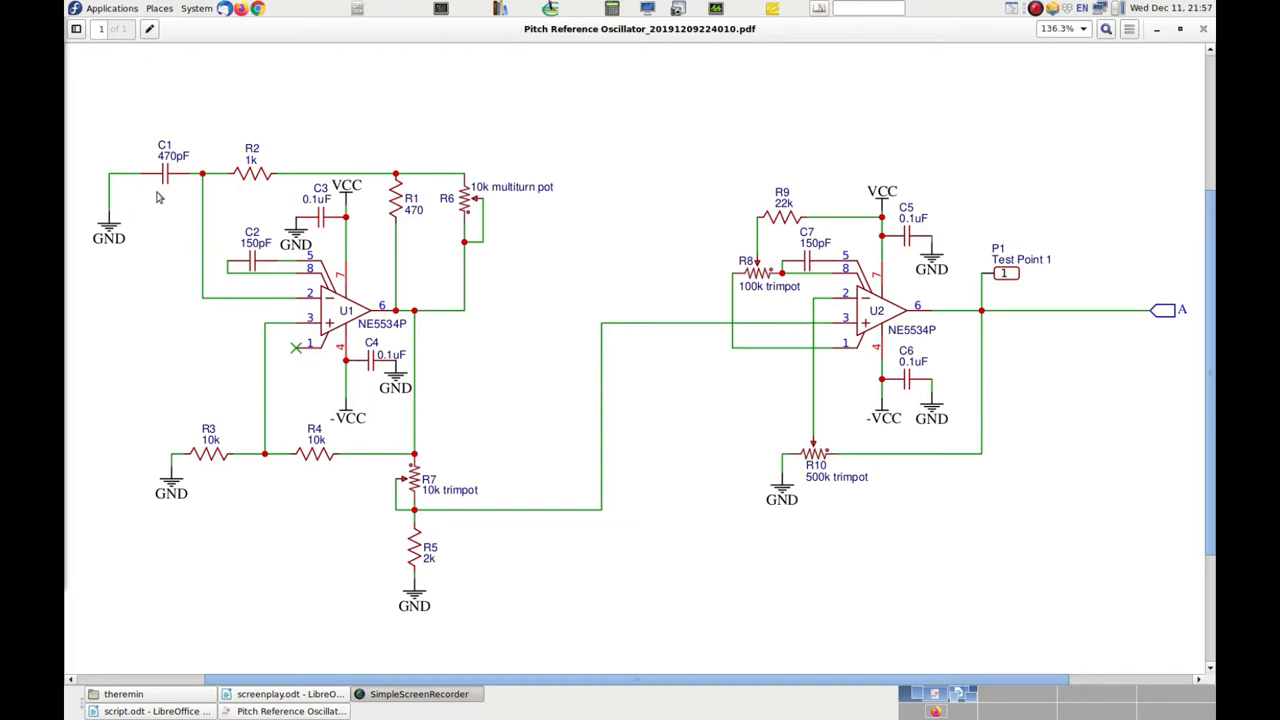
{"action": "mouse_move", "coordinate": [212, 304]}
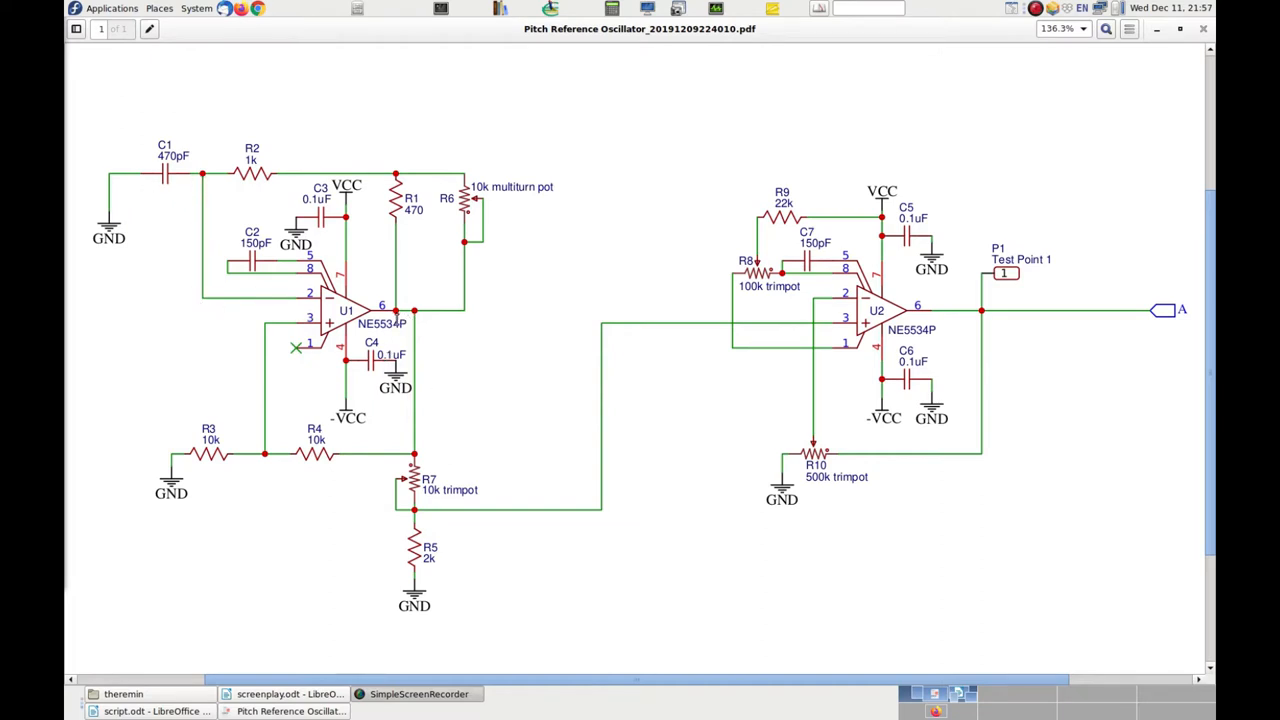
{"action": "mouse_move", "coordinate": [256, 464]}
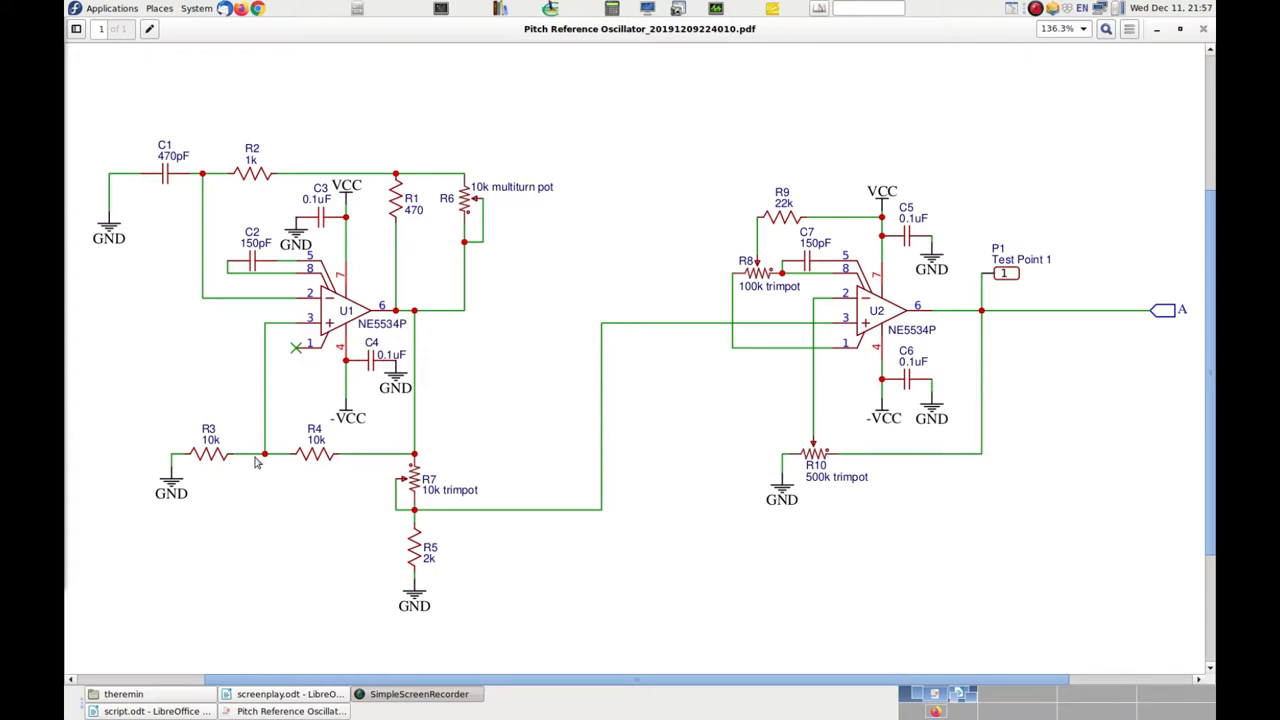
{"action": "mouse_move", "coordinate": [304, 464]}
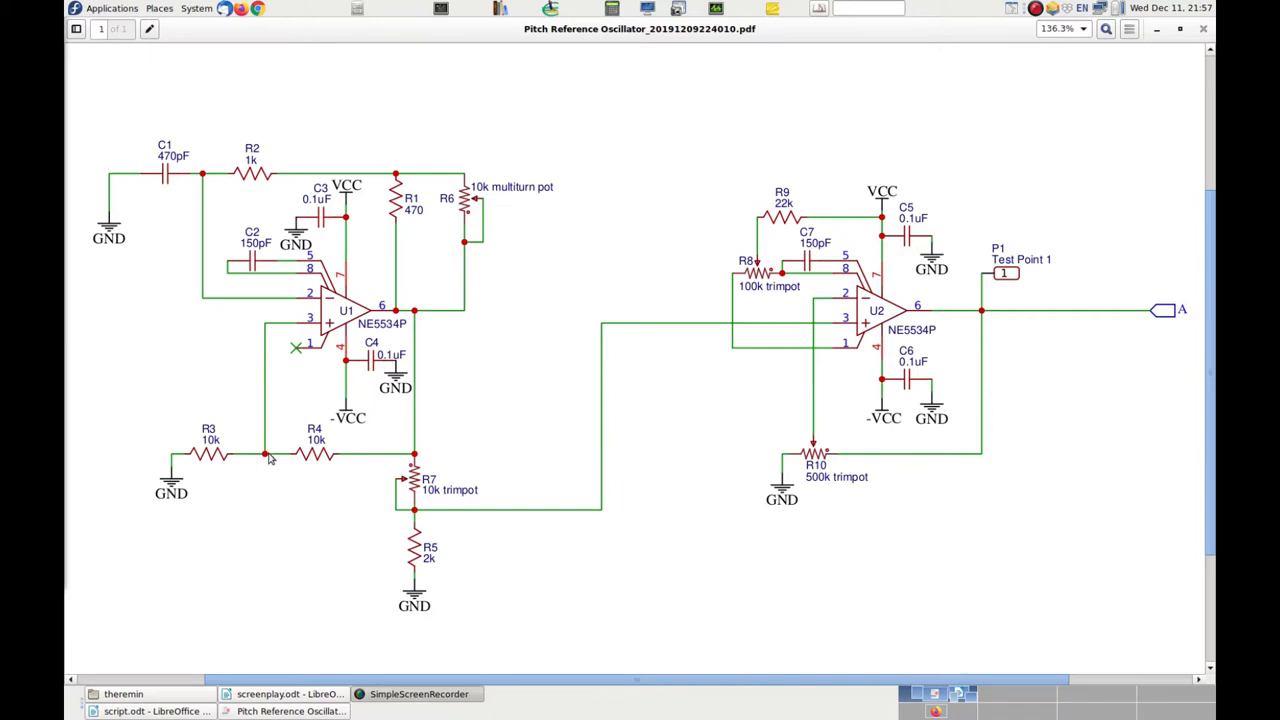
{"action": "mouse_move", "coordinate": [324, 320]}
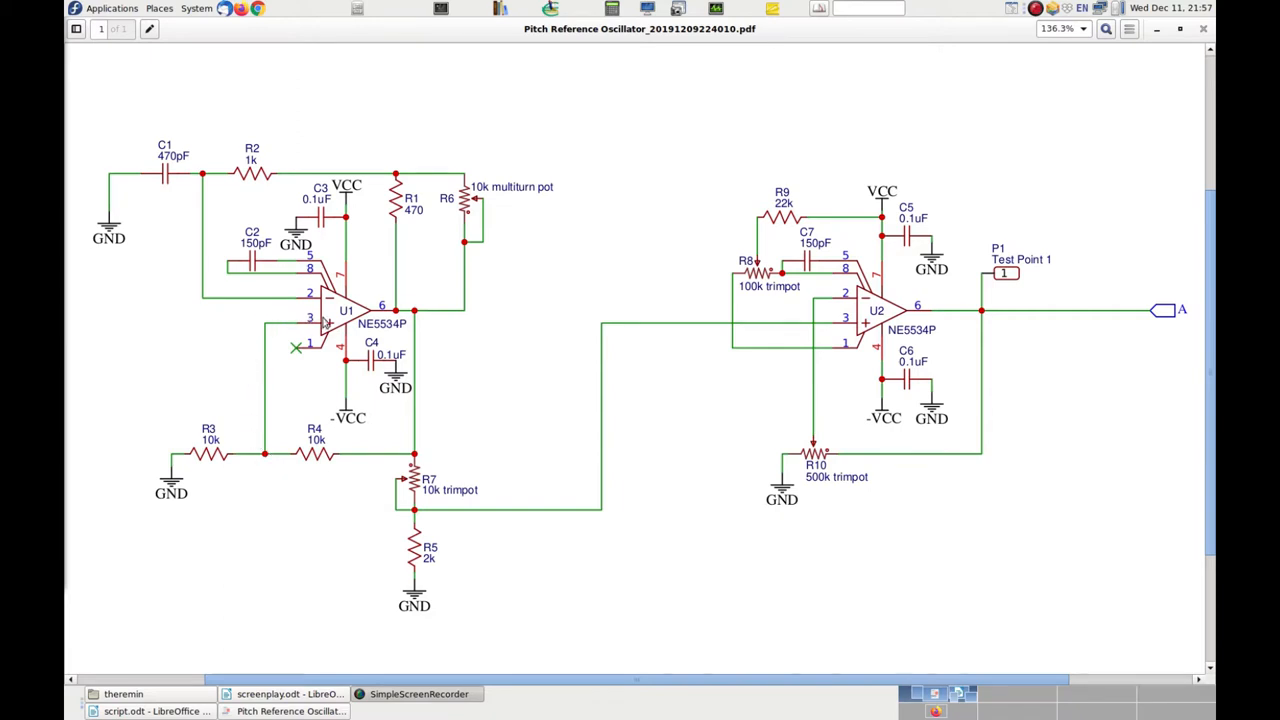
{"action": "mouse_move", "coordinate": [260, 396]}
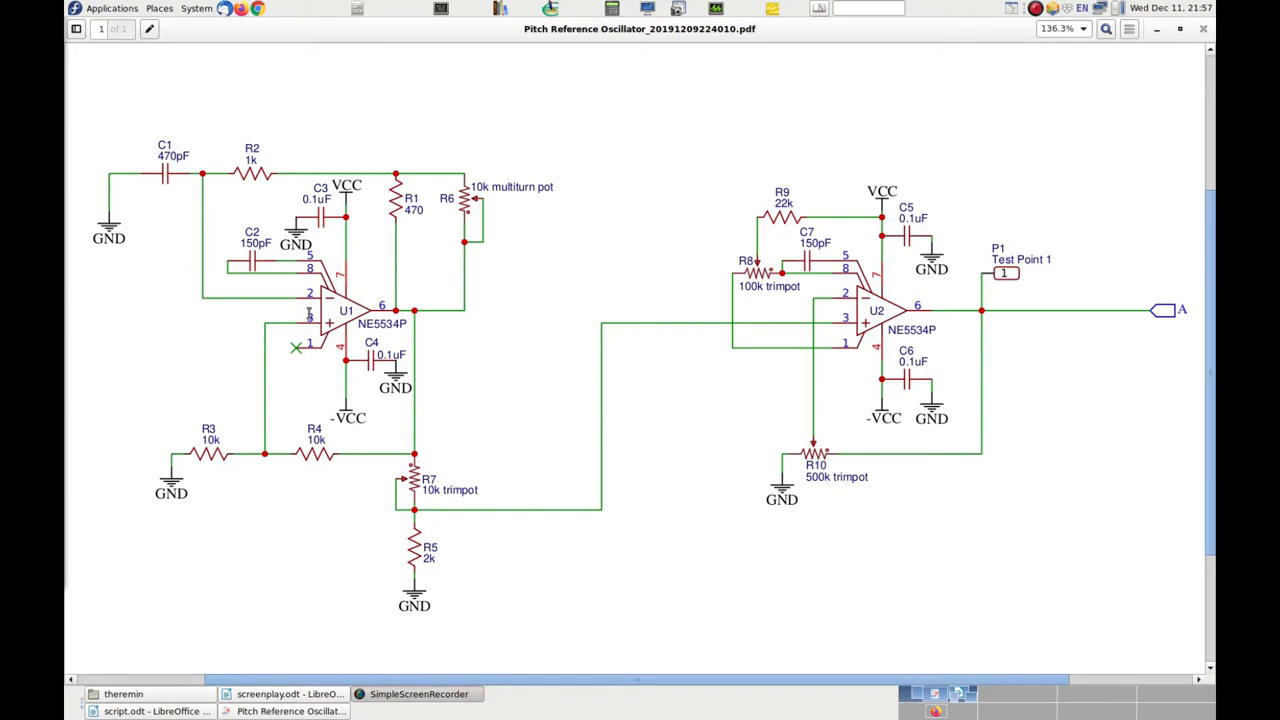
{"action": "mouse_move", "coordinate": [304, 348]}
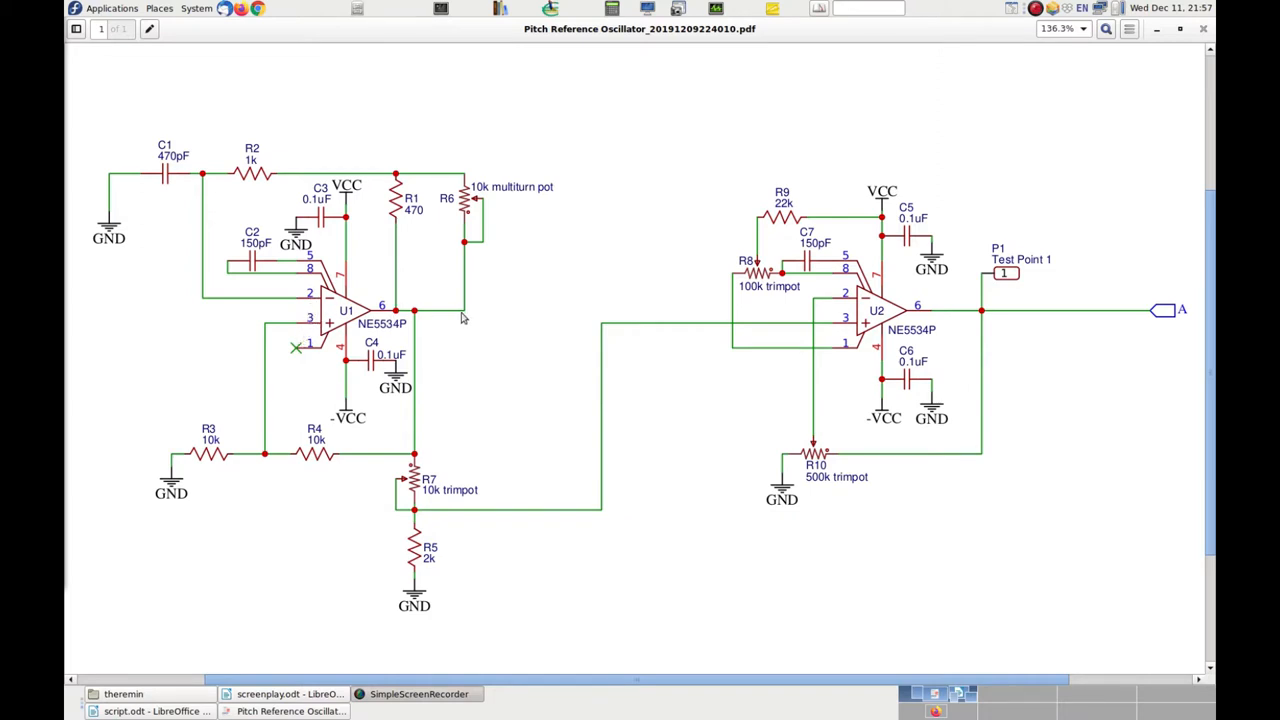
{"action": "mouse_move", "coordinate": [456, 314]}
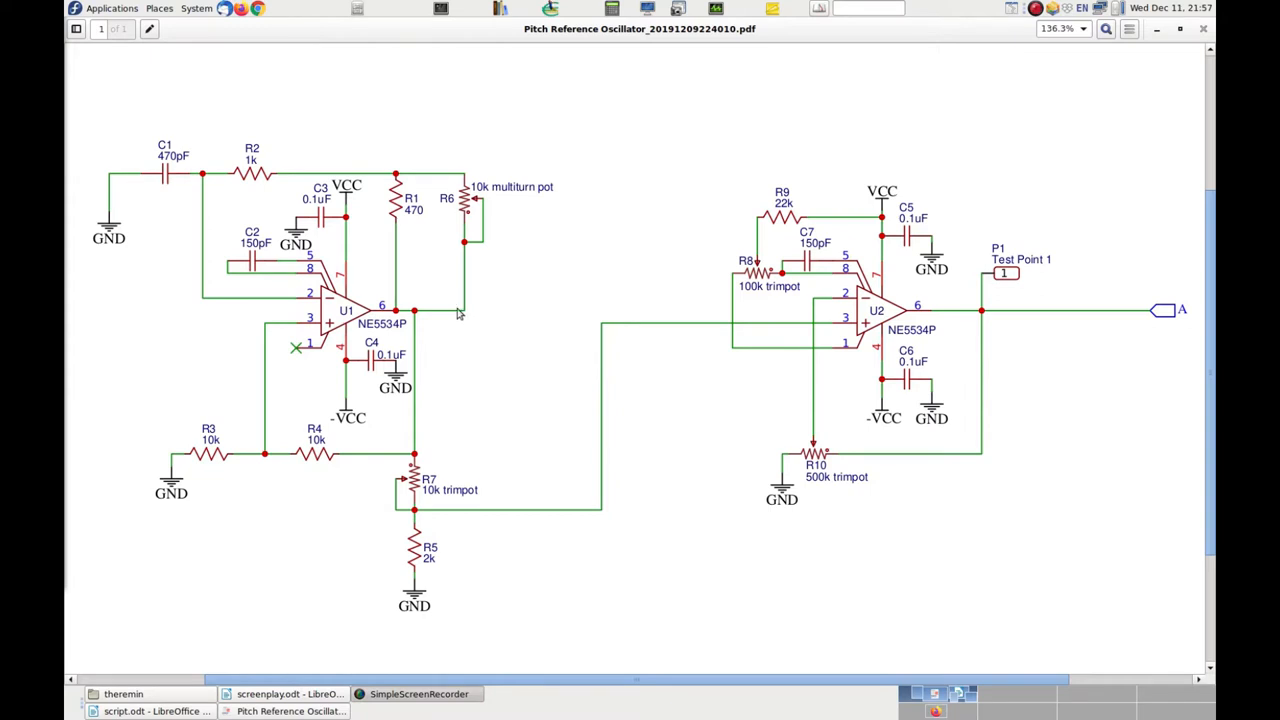
{"action": "mouse_move", "coordinate": [210, 172]}
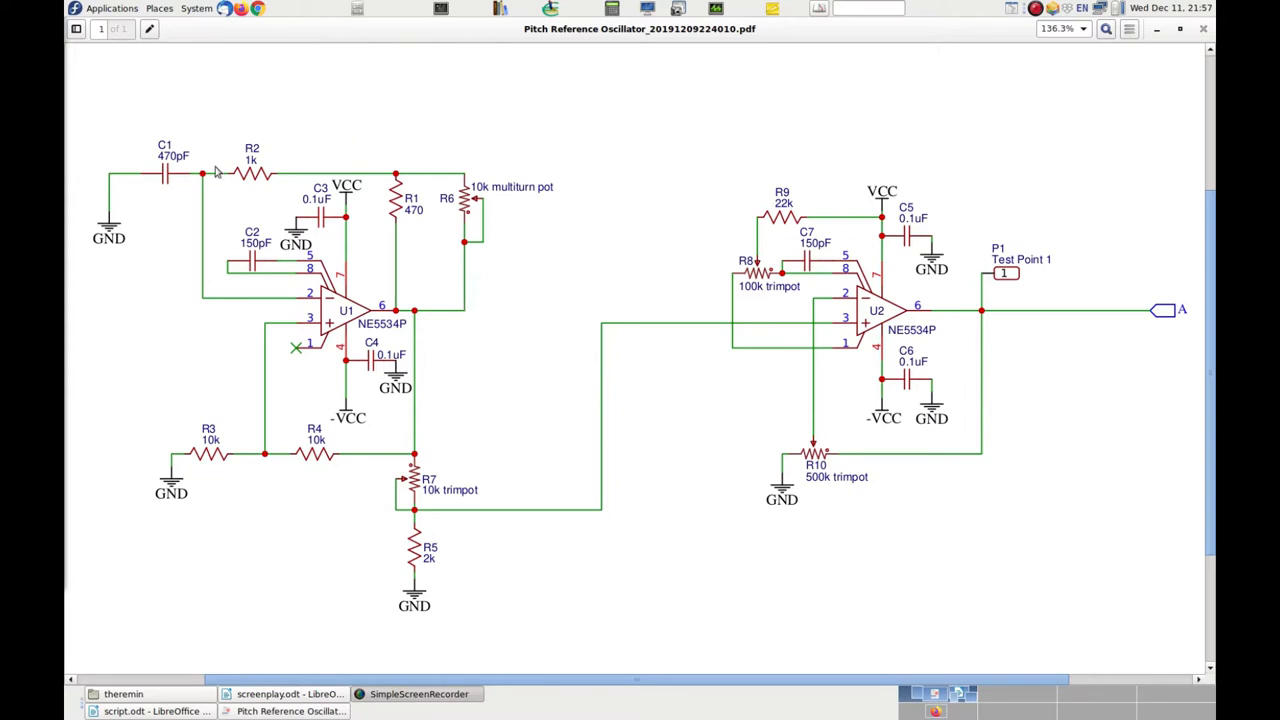
{"action": "mouse_move", "coordinate": [196, 180]}
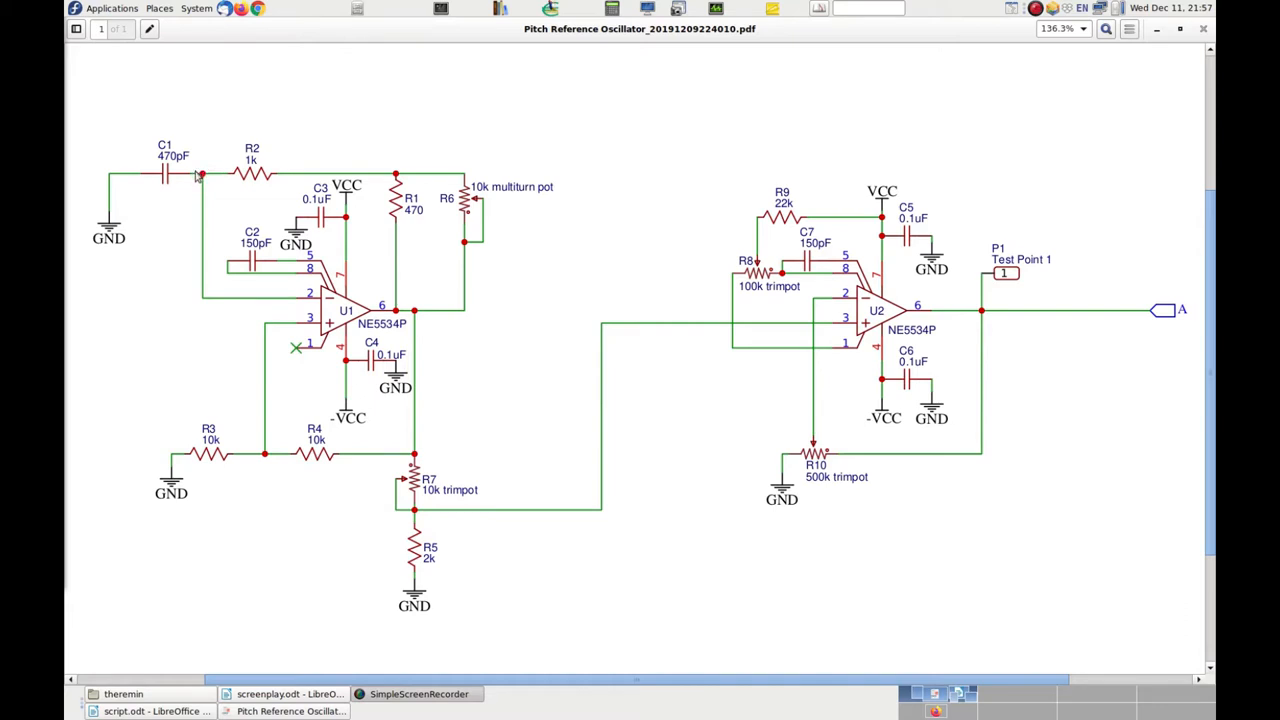
{"action": "mouse_move", "coordinate": [304, 352]}
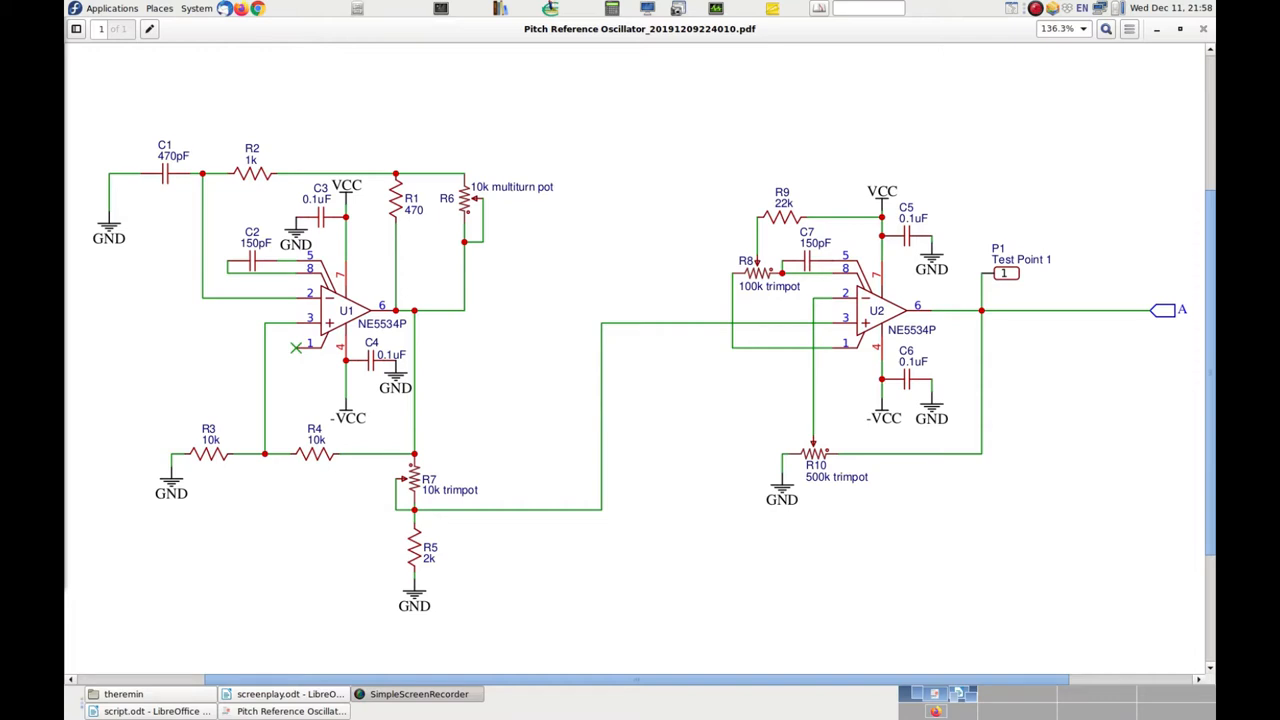
{"action": "mouse_move", "coordinate": [192, 296]}
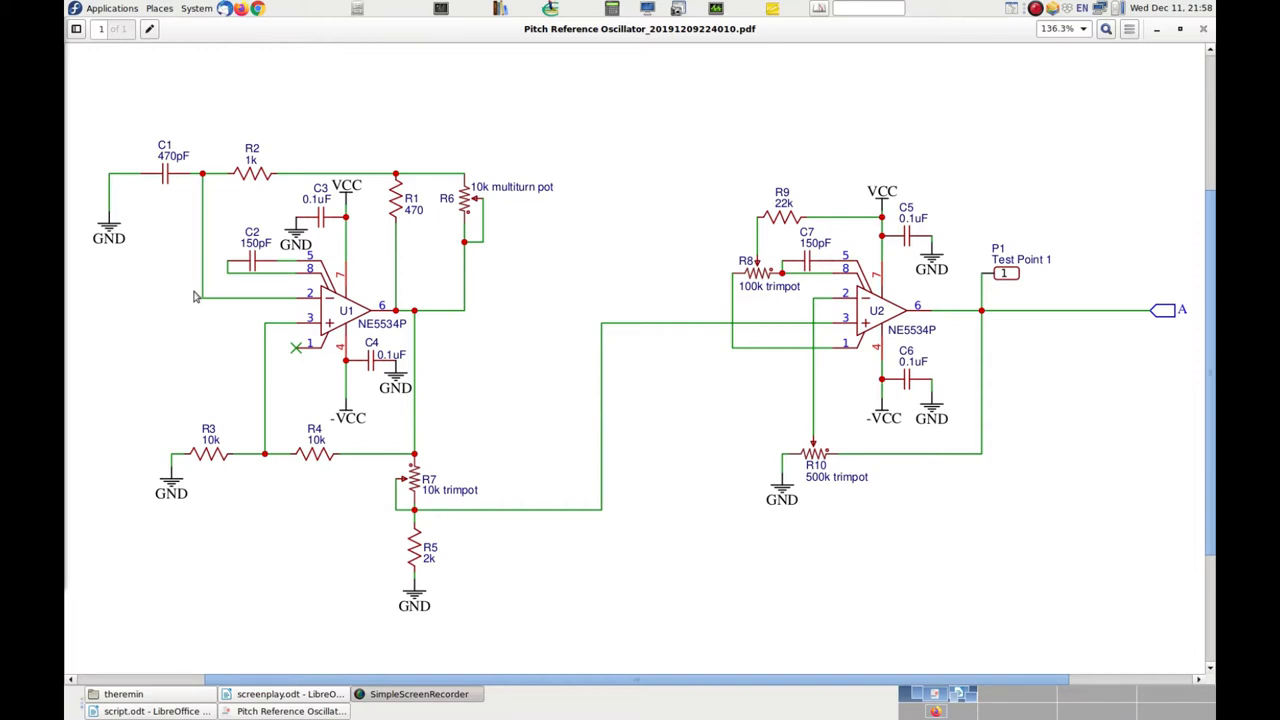
{"action": "mouse_move", "coordinate": [276, 310]}
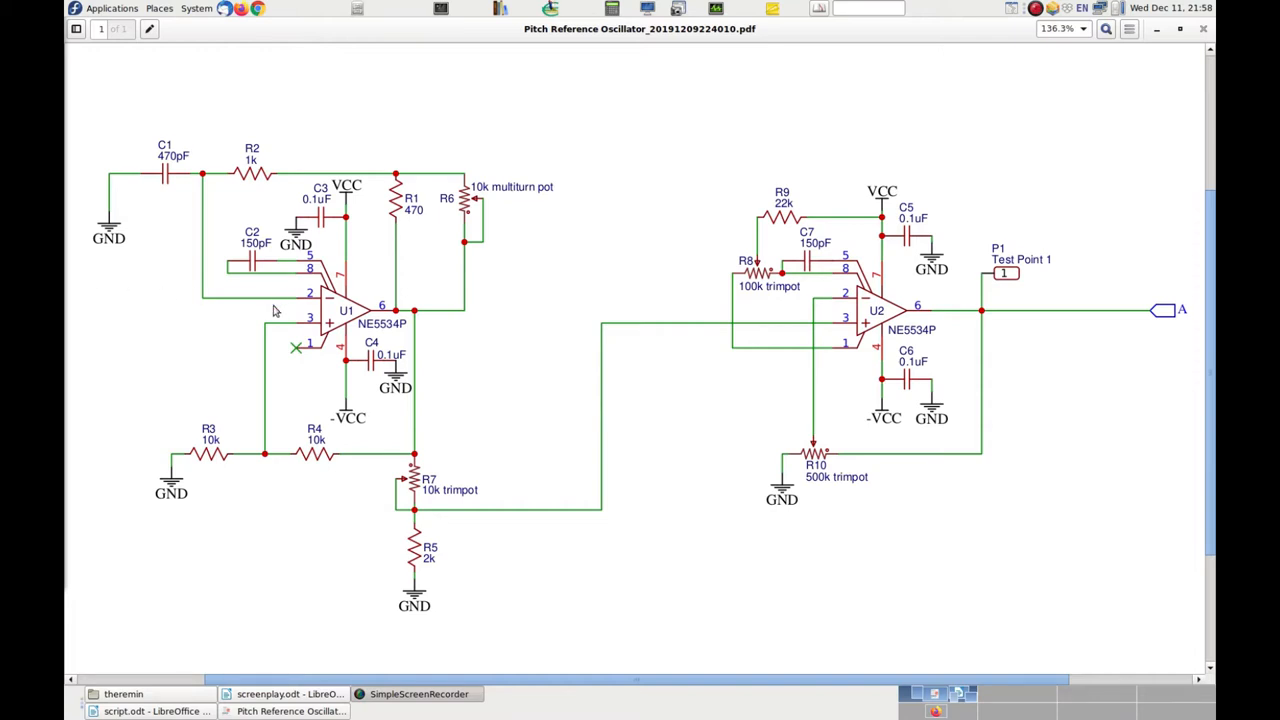
{"action": "mouse_move", "coordinate": [280, 336]}
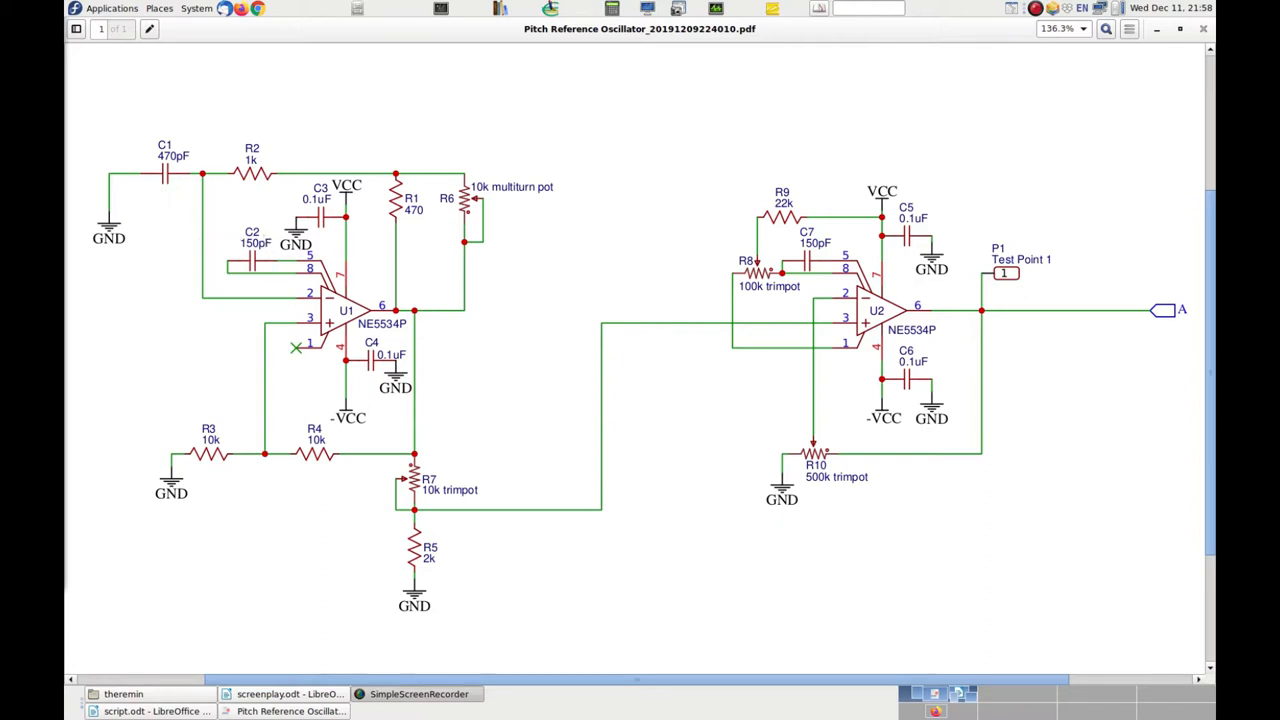
{"action": "mouse_move", "coordinate": [330, 280]}
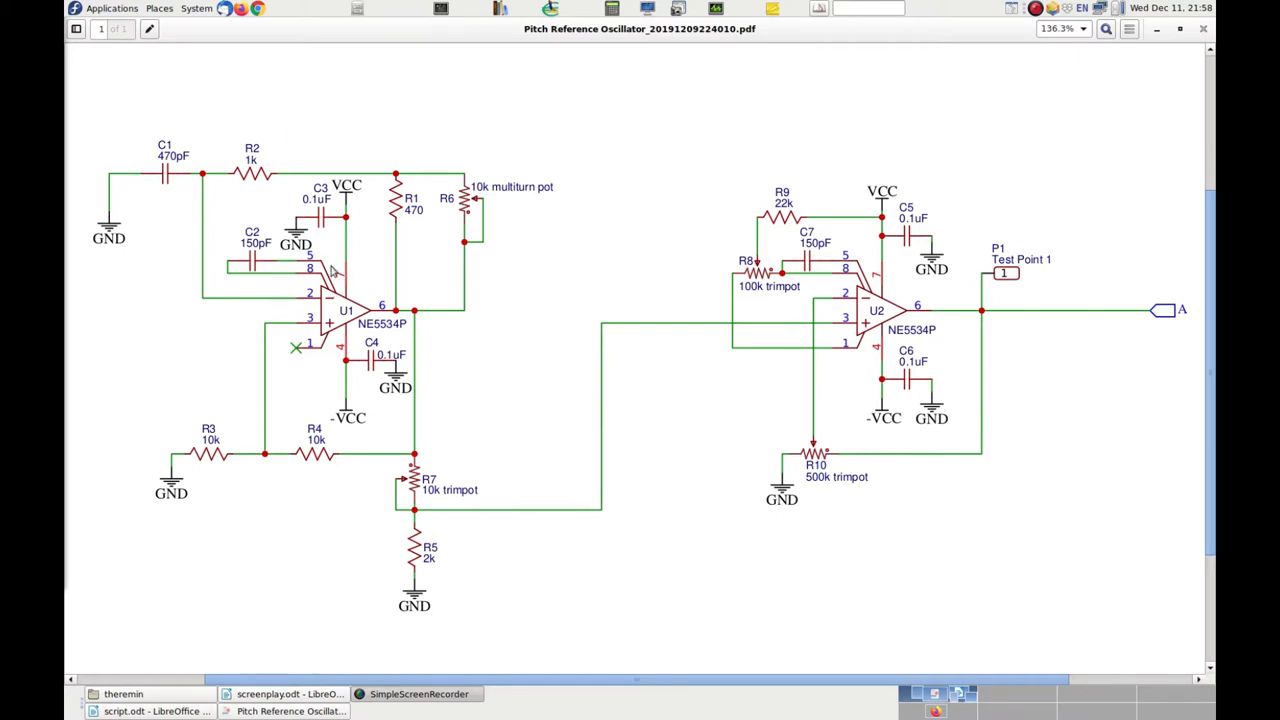
{"action": "mouse_move", "coordinate": [376, 370]}
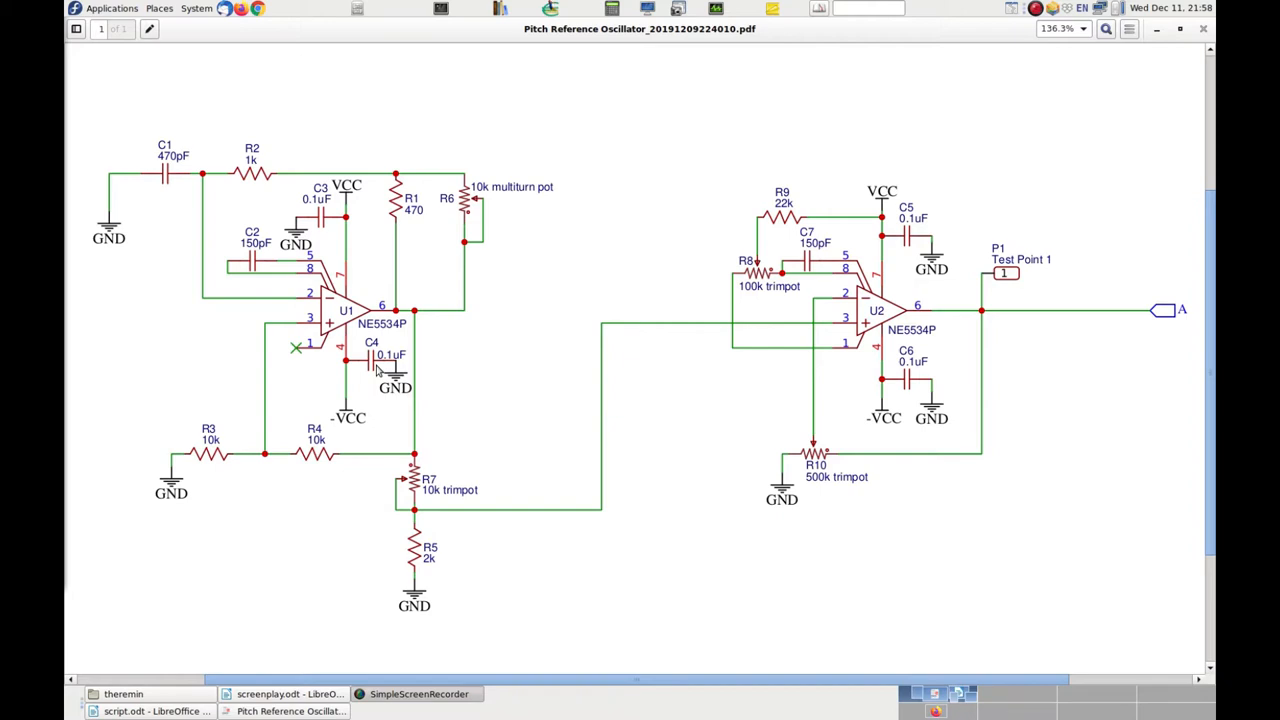
{"action": "mouse_move", "coordinate": [384, 376]}
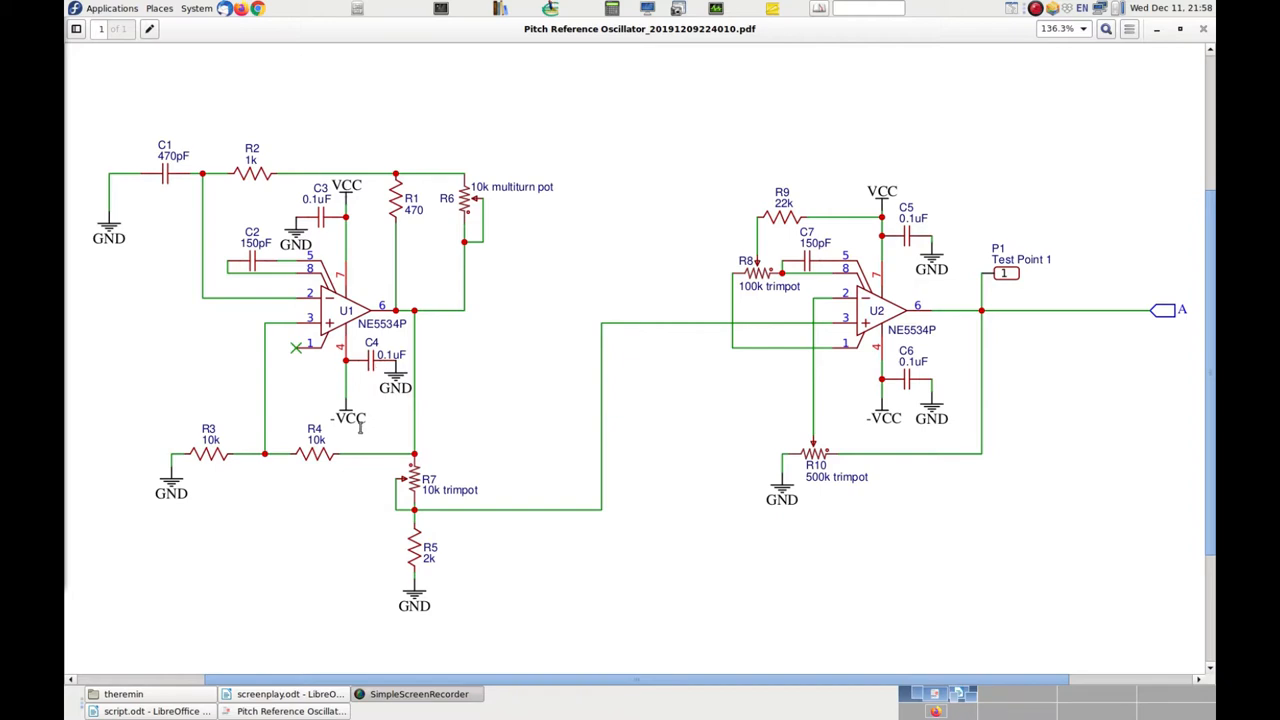
{"action": "mouse_move", "coordinate": [444, 328]}
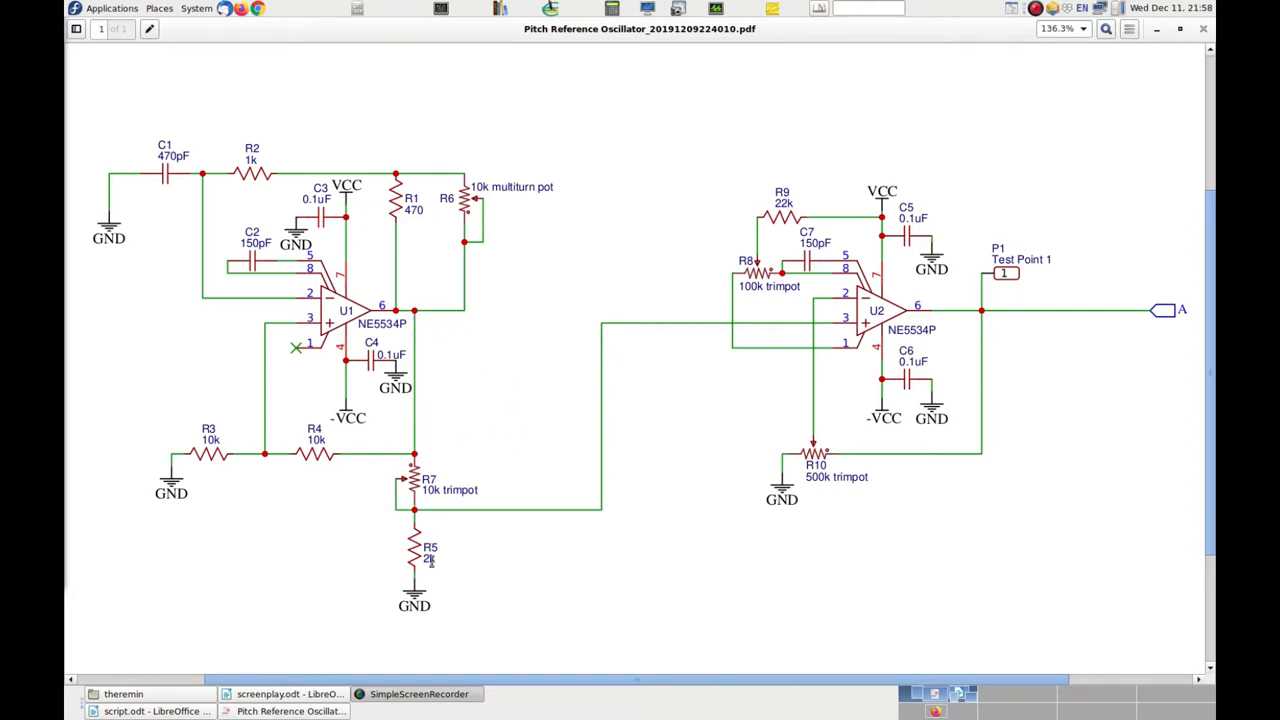
{"action": "mouse_move", "coordinate": [392, 530]}
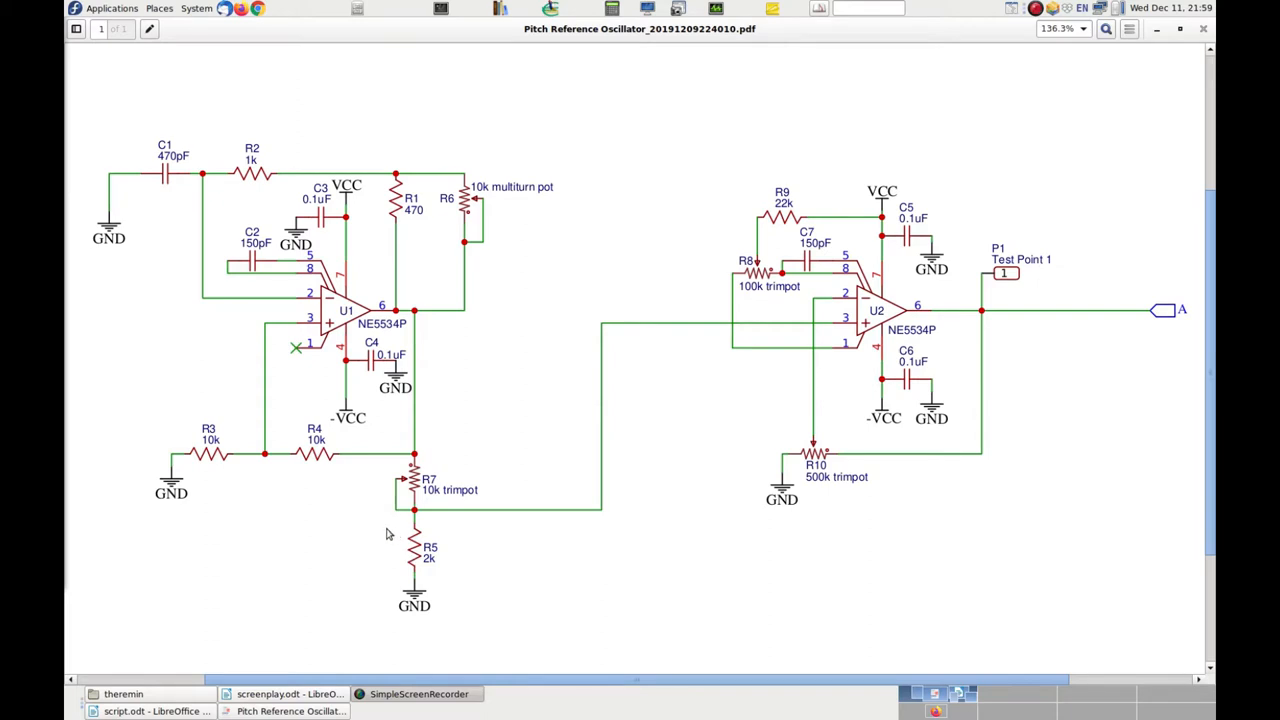
{"action": "mouse_move", "coordinate": [350, 540]}
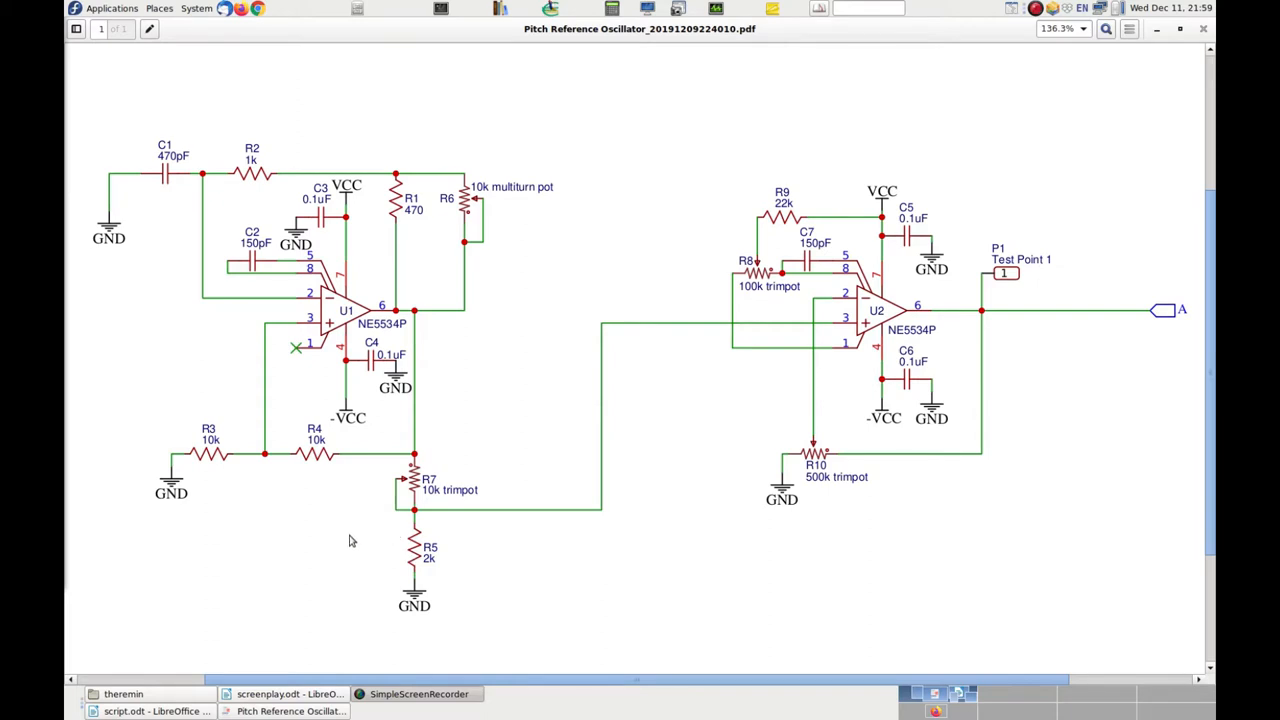
{"action": "mouse_move", "coordinate": [392, 562]}
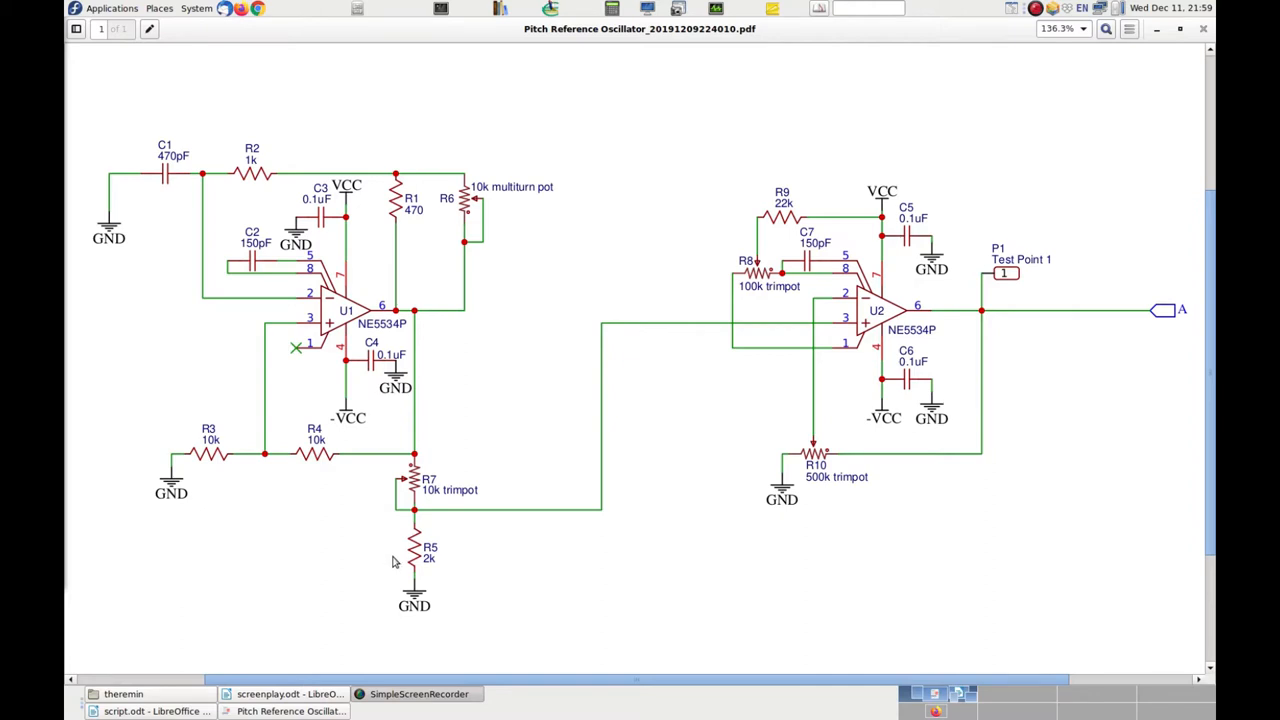
{"action": "mouse_move", "coordinate": [168, 264]}
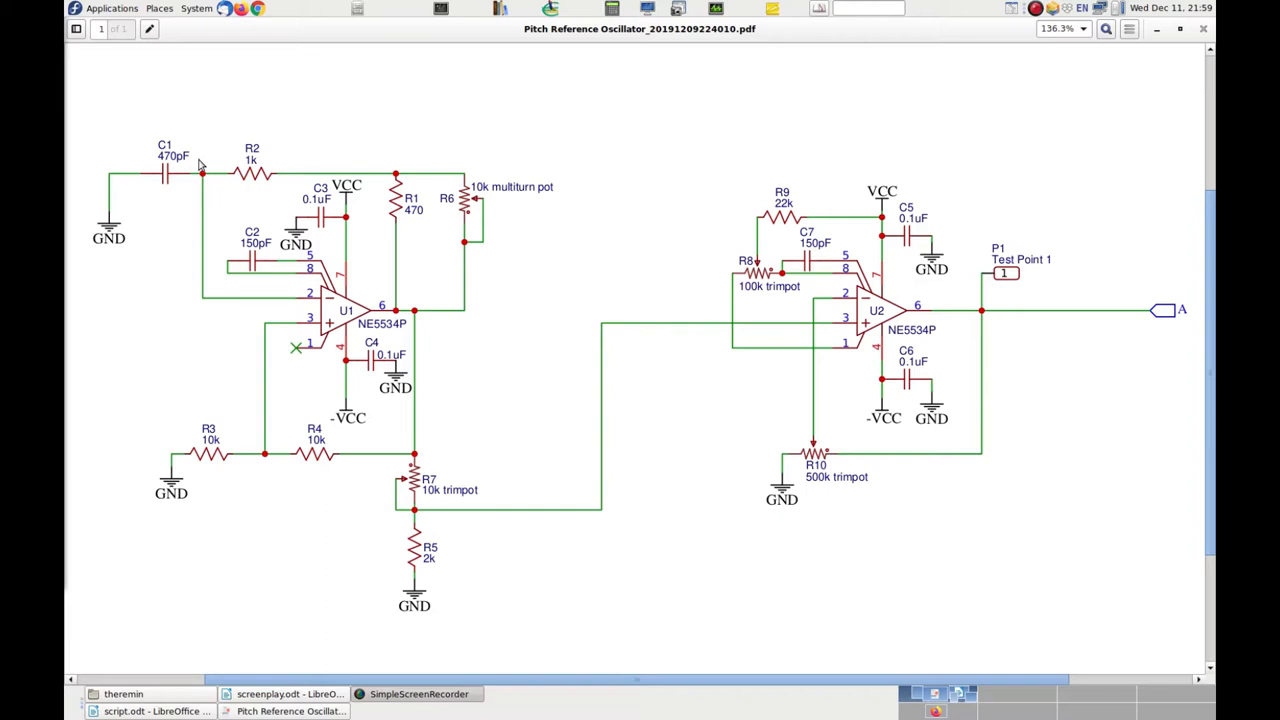
{"action": "mouse_move", "coordinate": [532, 414]}
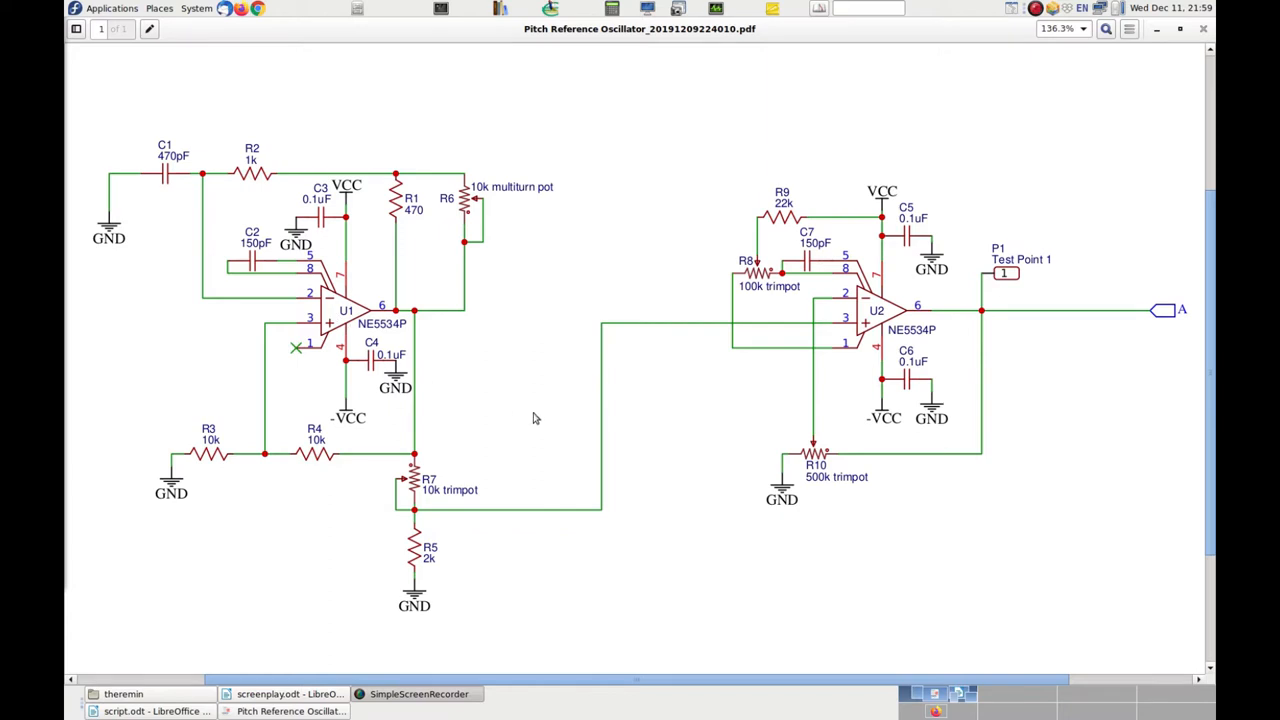
{"action": "mouse_move", "coordinate": [636, 500]}
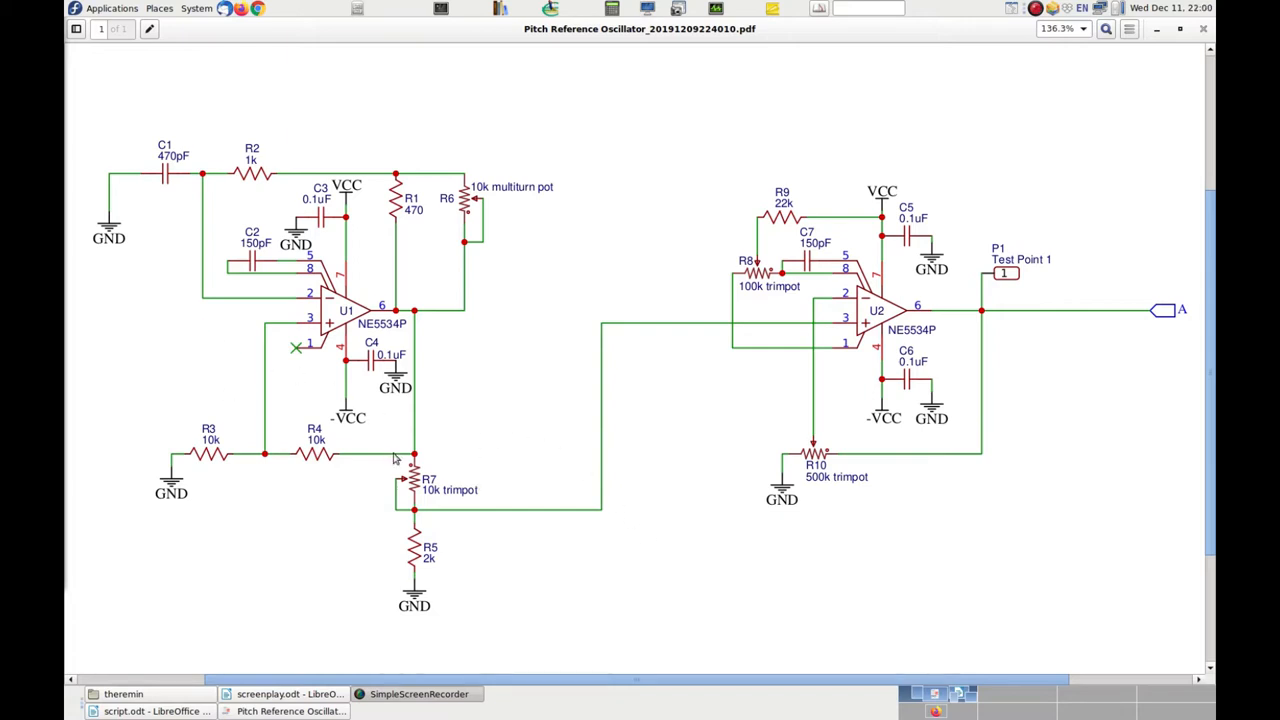
{"action": "mouse_move", "coordinate": [172, 344]}
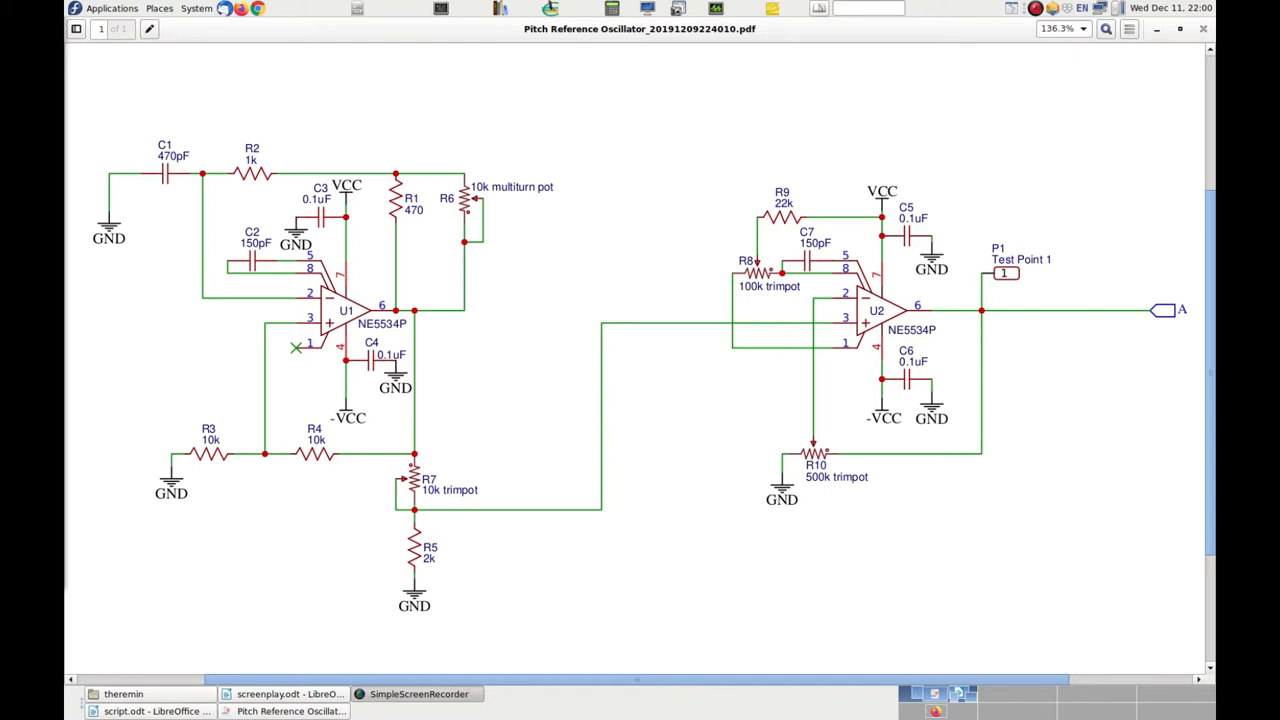
{"action": "mouse_move", "coordinate": [440, 528]}
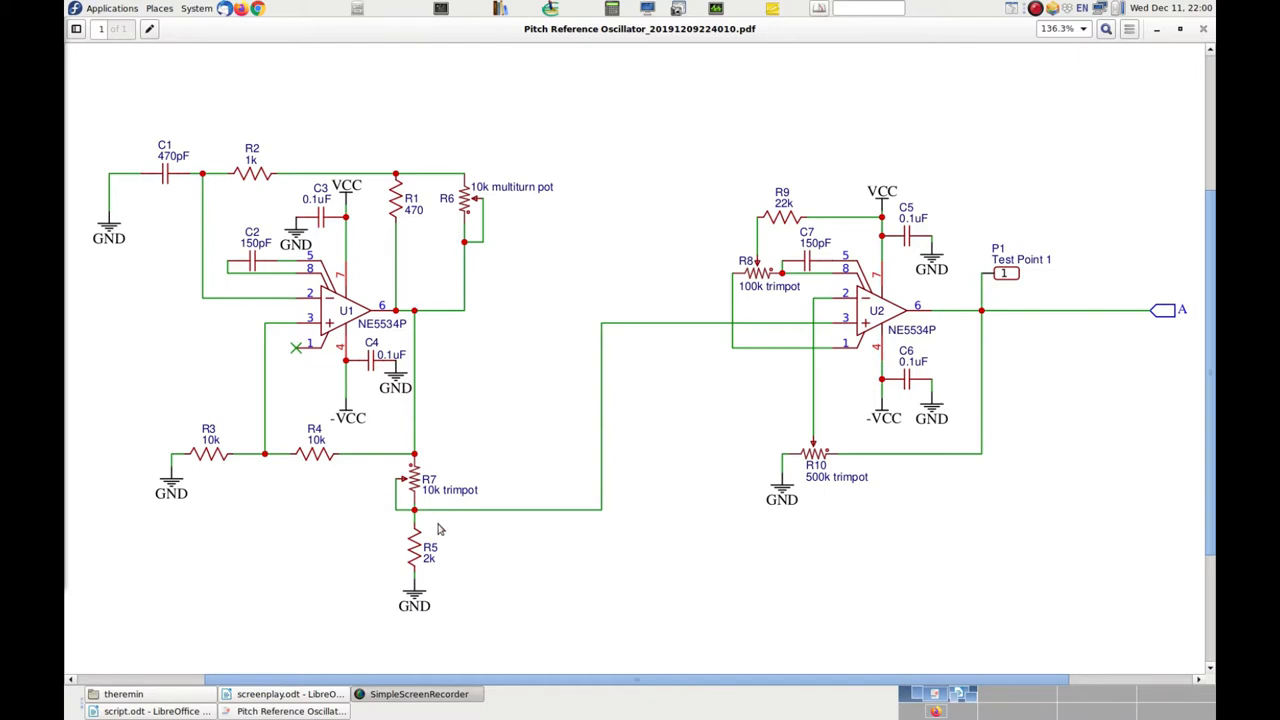
{"action": "mouse_move", "coordinate": [852, 330]}
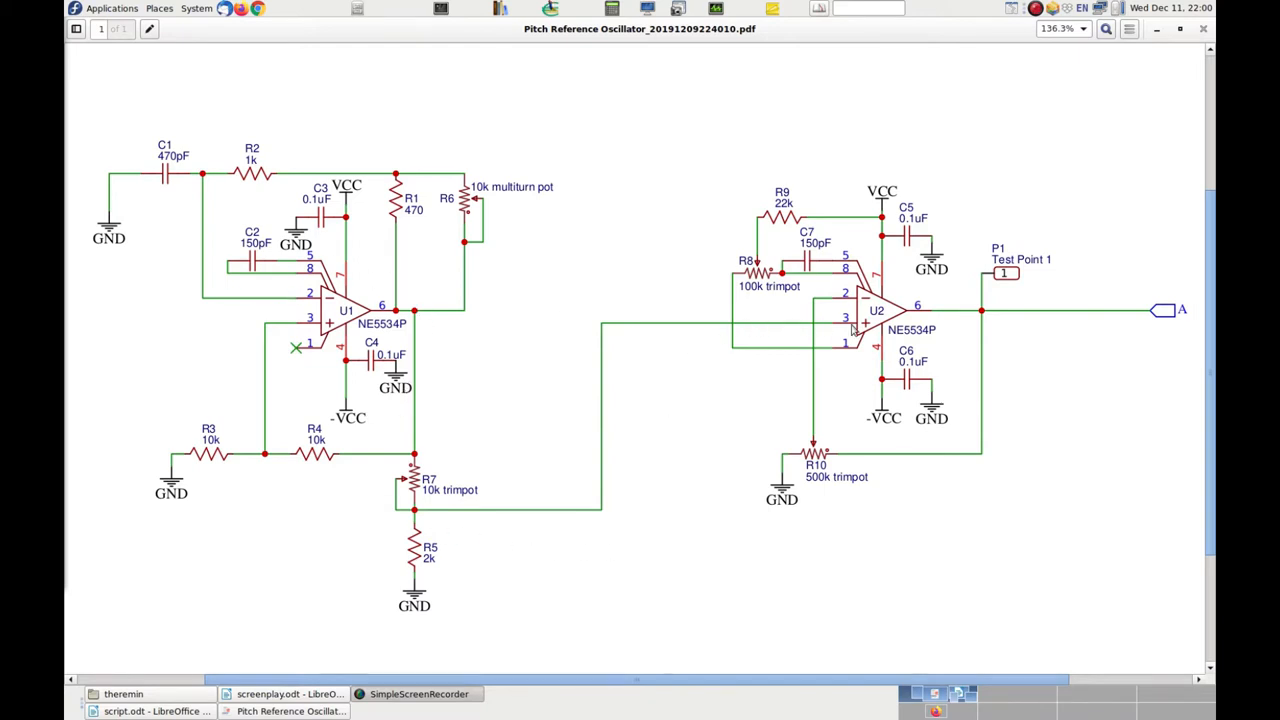
{"action": "mouse_move", "coordinate": [836, 310]}
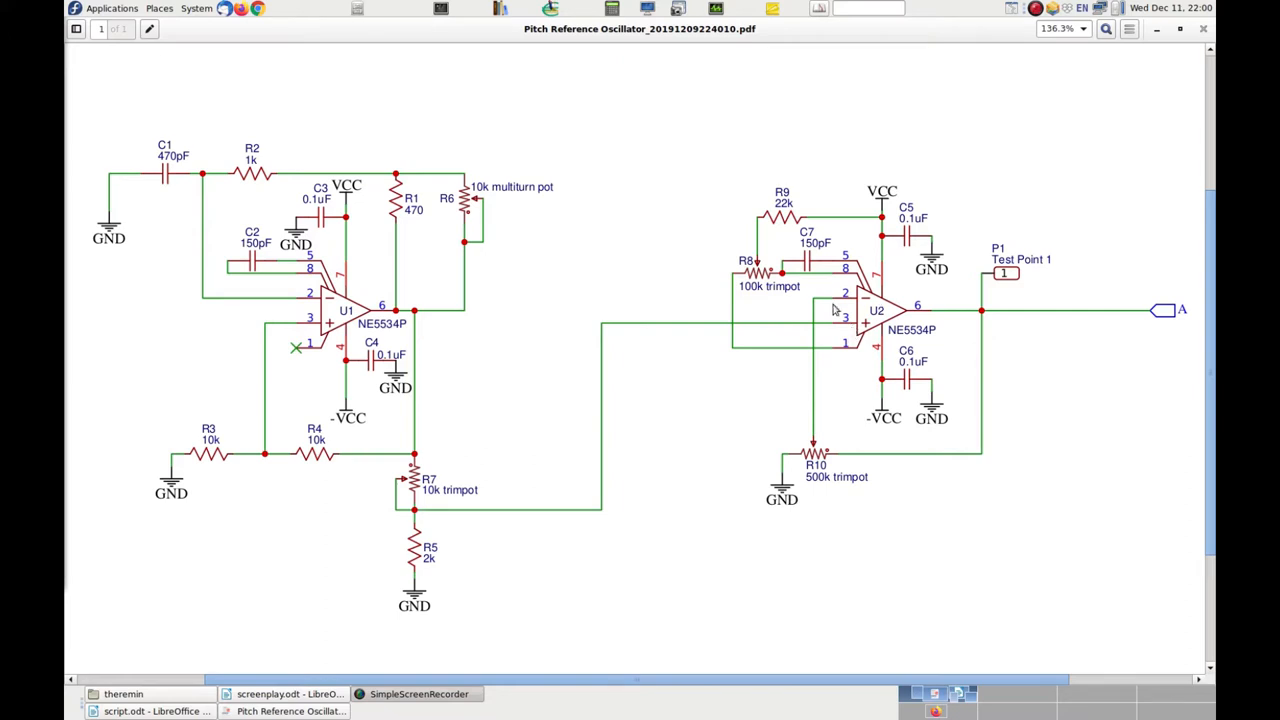
{"action": "mouse_move", "coordinate": [660, 324]}
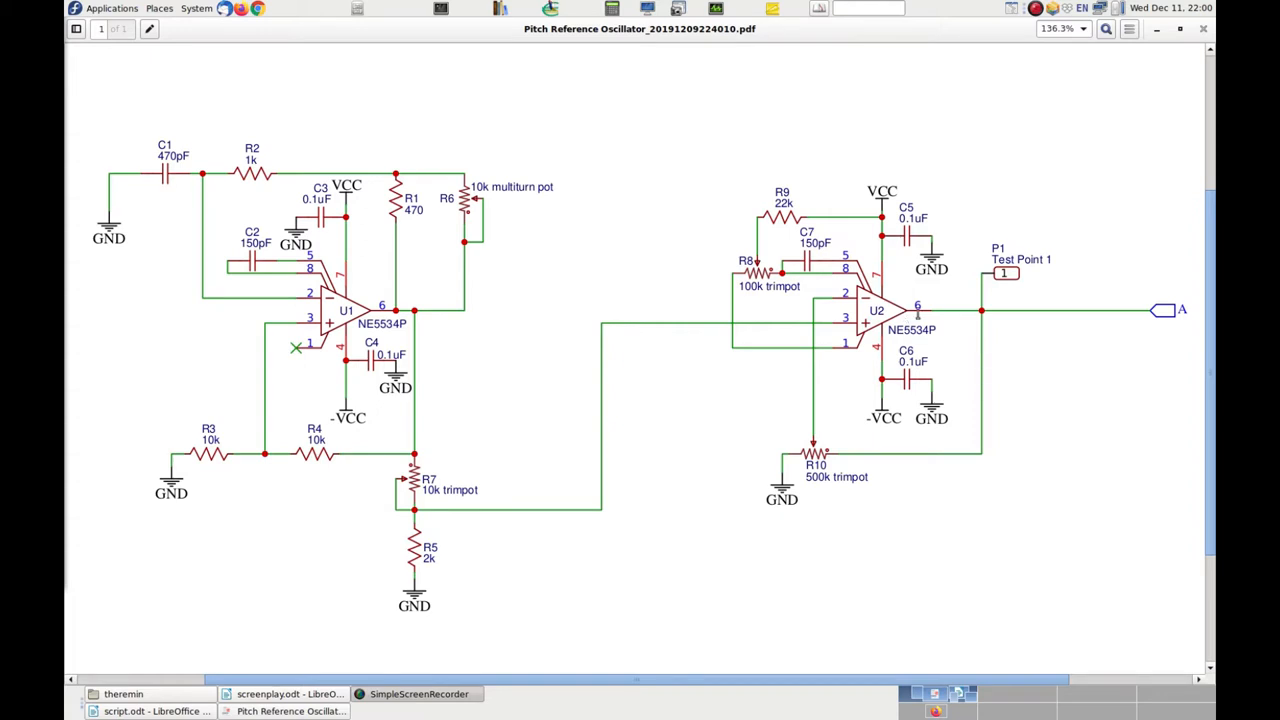
{"action": "mouse_move", "coordinate": [1010, 316]}
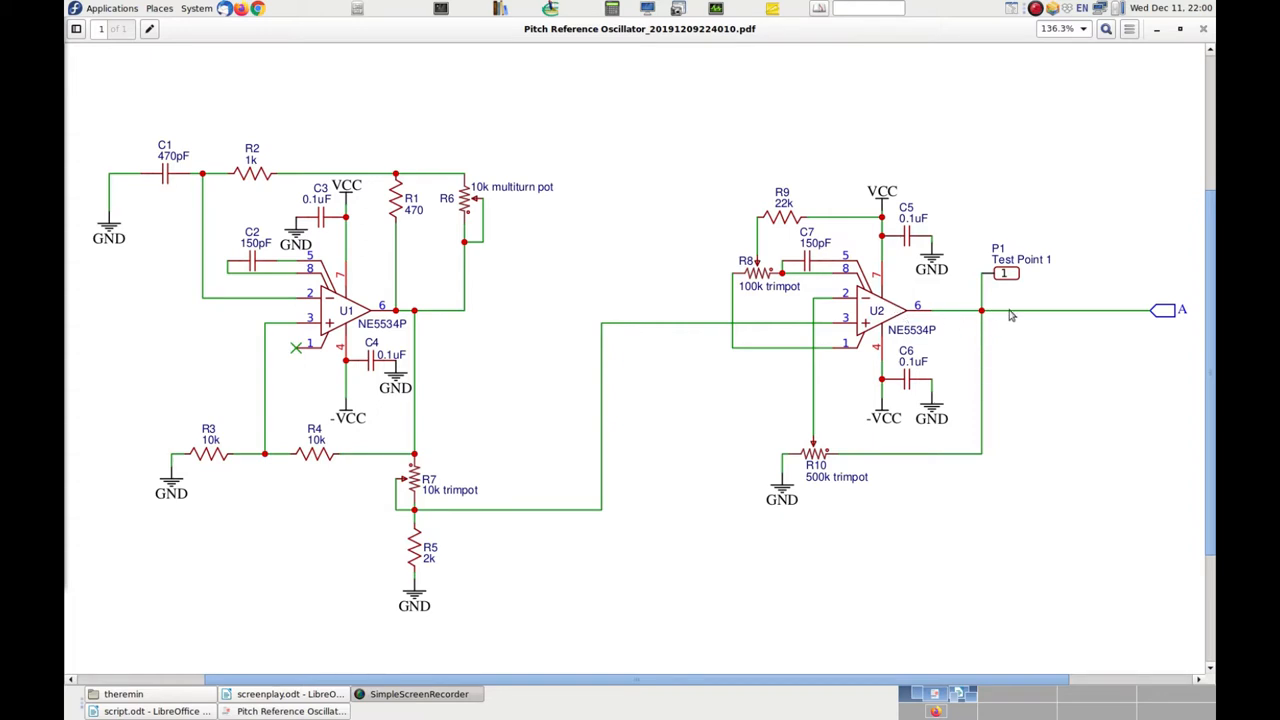
{"action": "mouse_move", "coordinate": [956, 358]}
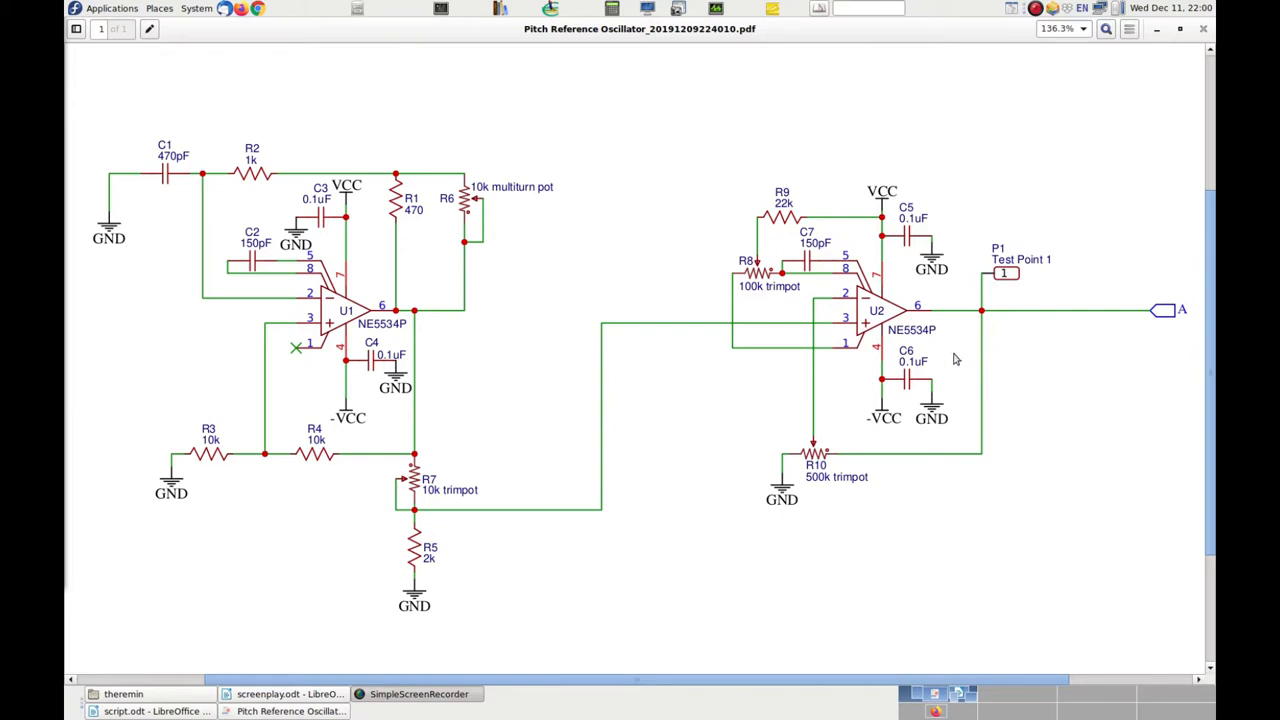
{"action": "mouse_move", "coordinate": [632, 544]}
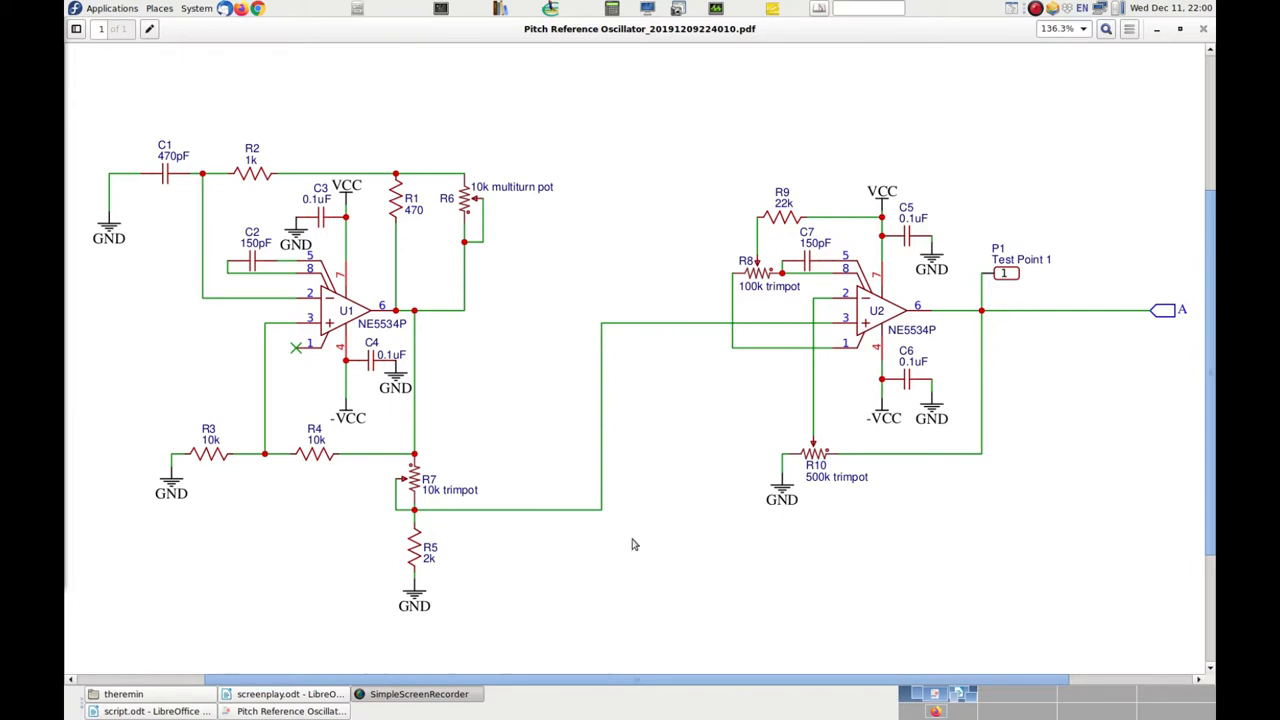
{"action": "mouse_move", "coordinate": [408, 322]}
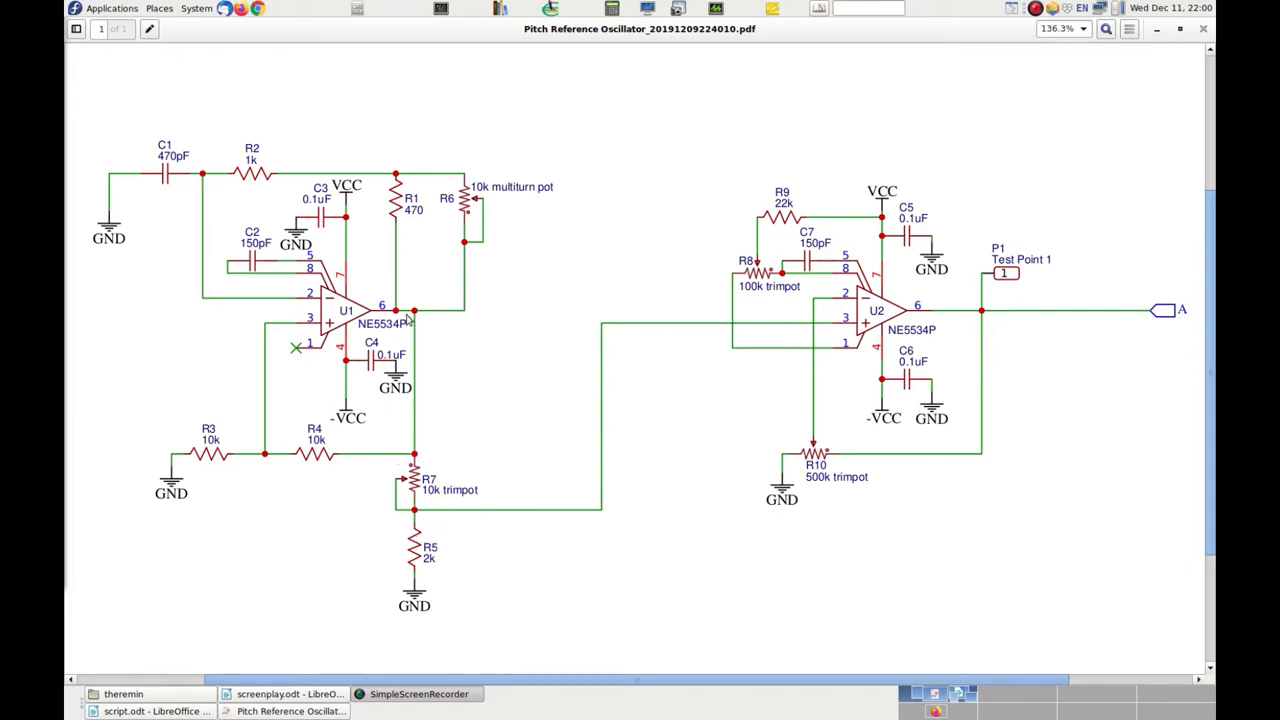
{"action": "mouse_move", "coordinate": [402, 338]}
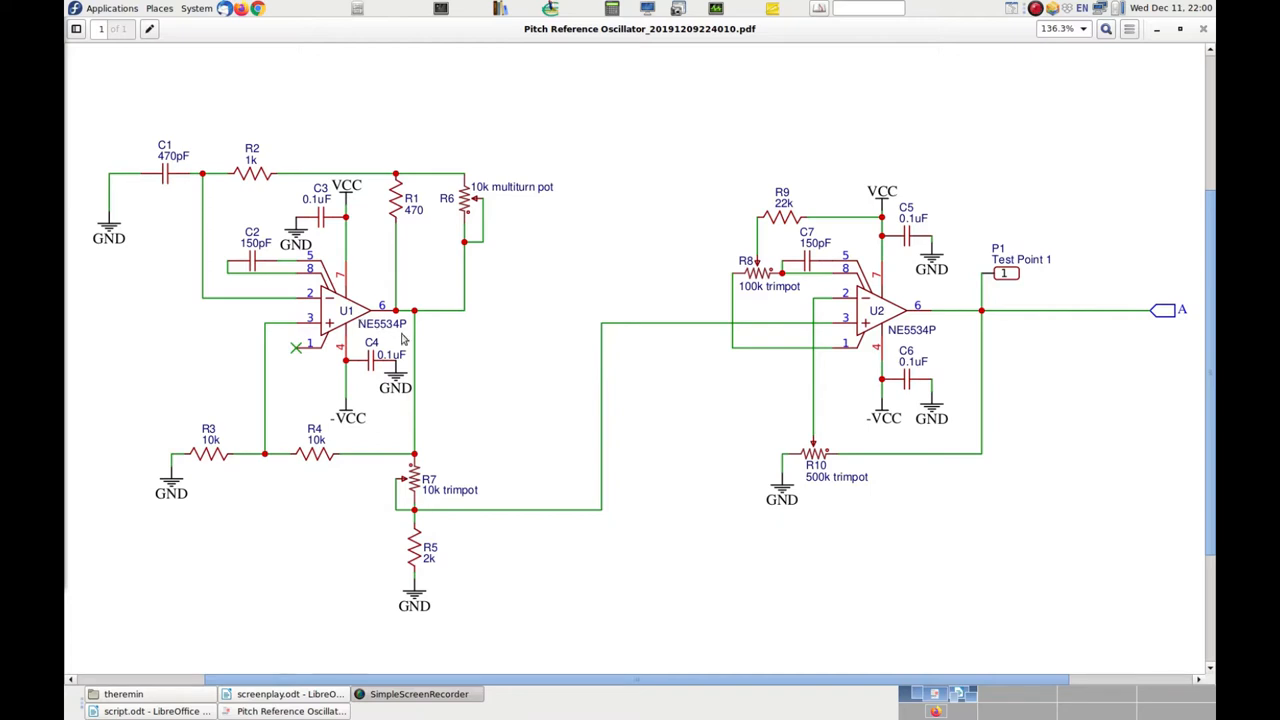
{"action": "mouse_move", "coordinate": [268, 156]}
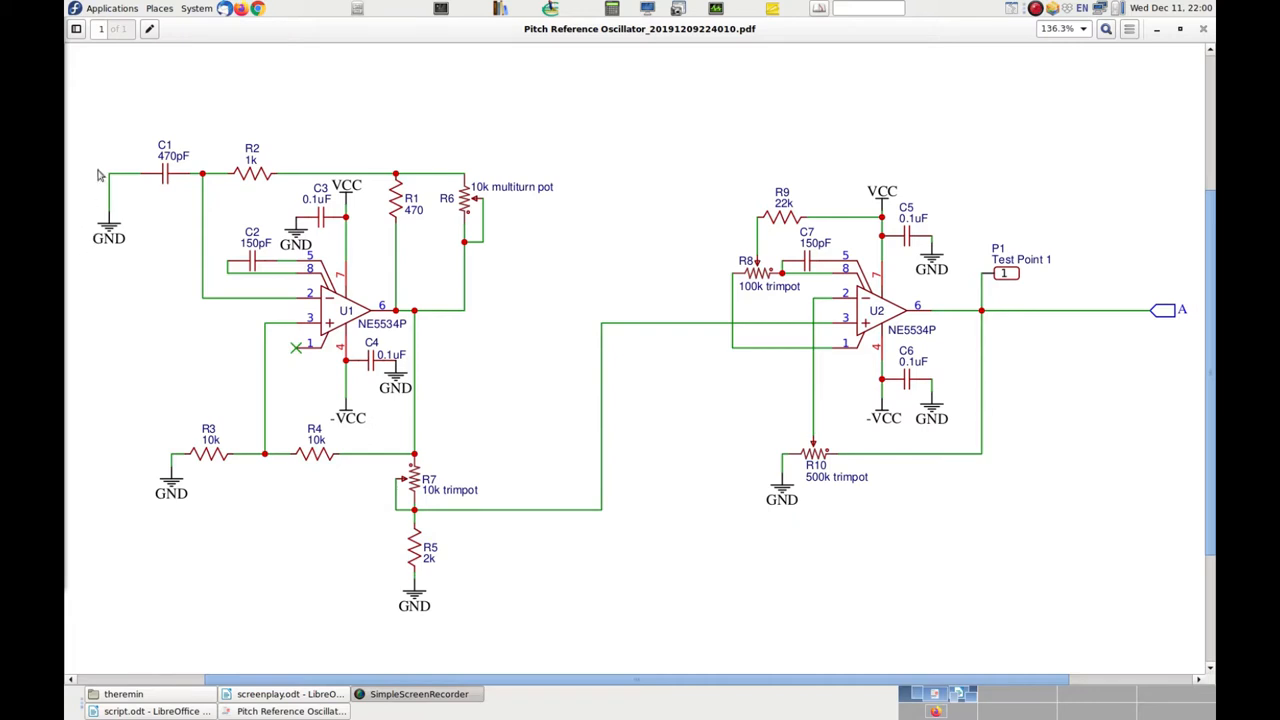
{"action": "mouse_move", "coordinate": [976, 330]}
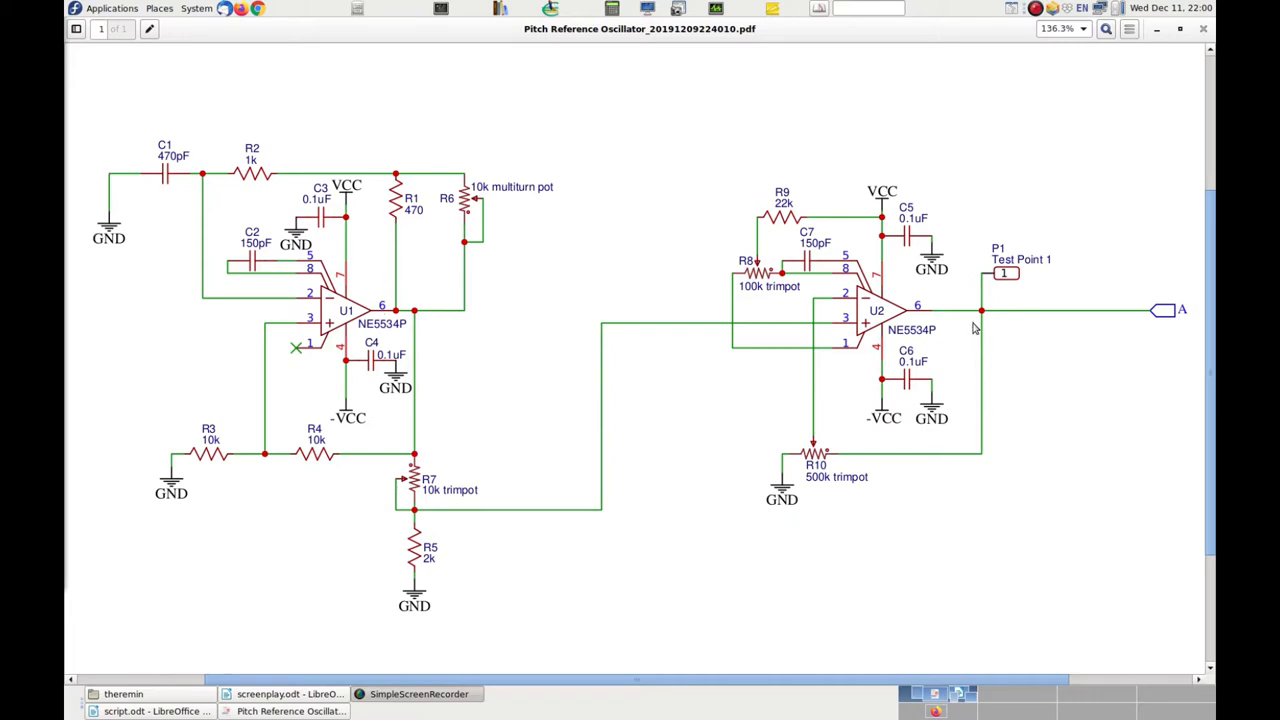
{"action": "mouse_move", "coordinate": [990, 370]}
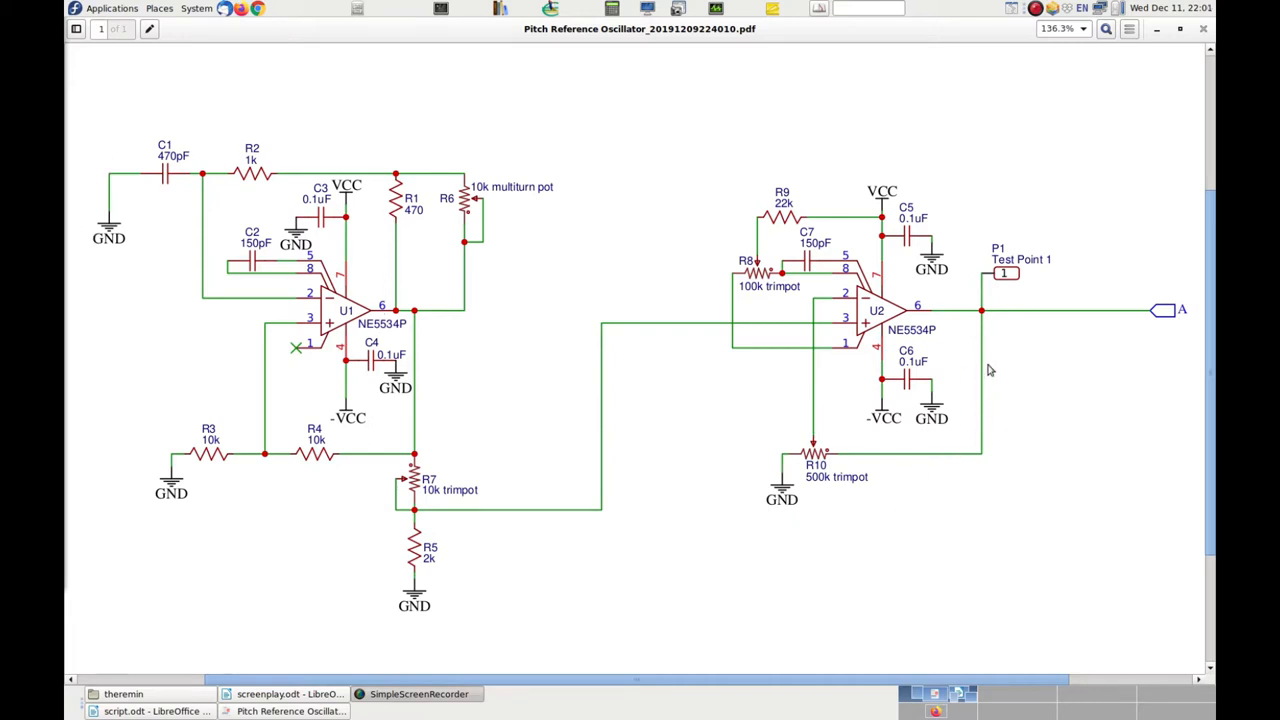
{"action": "mouse_move", "coordinate": [832, 458]}
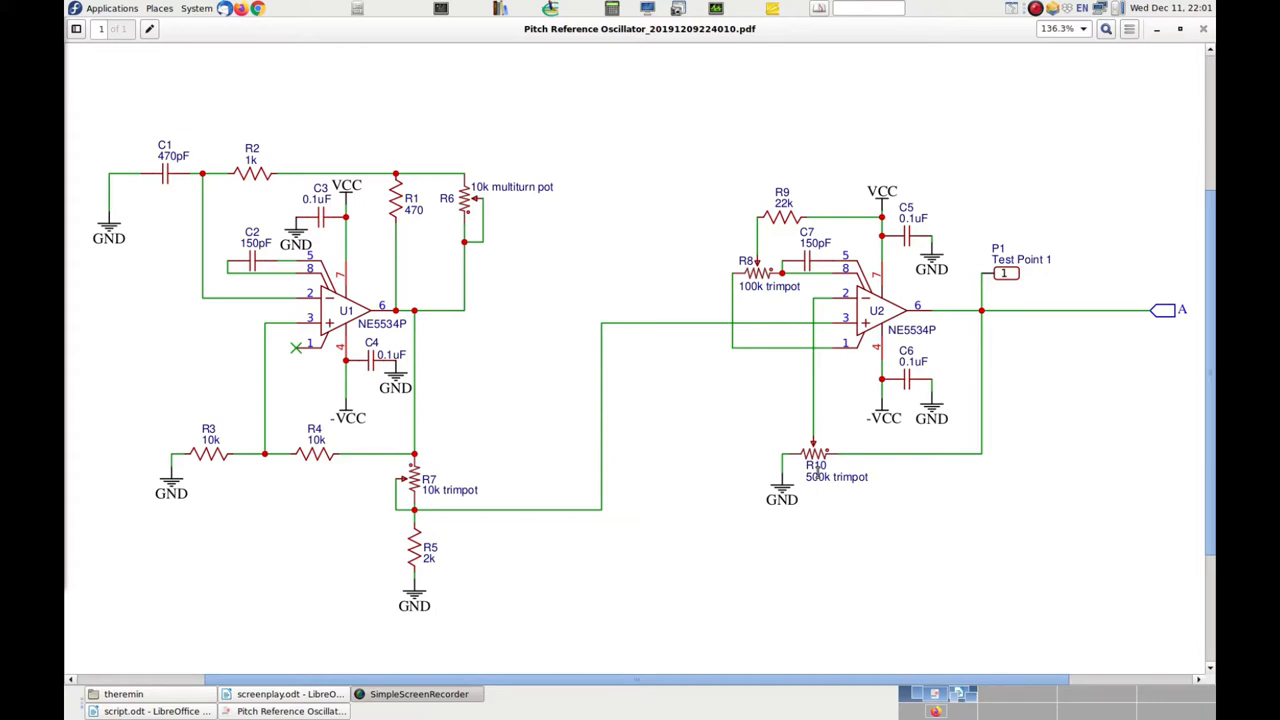
{"action": "mouse_move", "coordinate": [880, 344]}
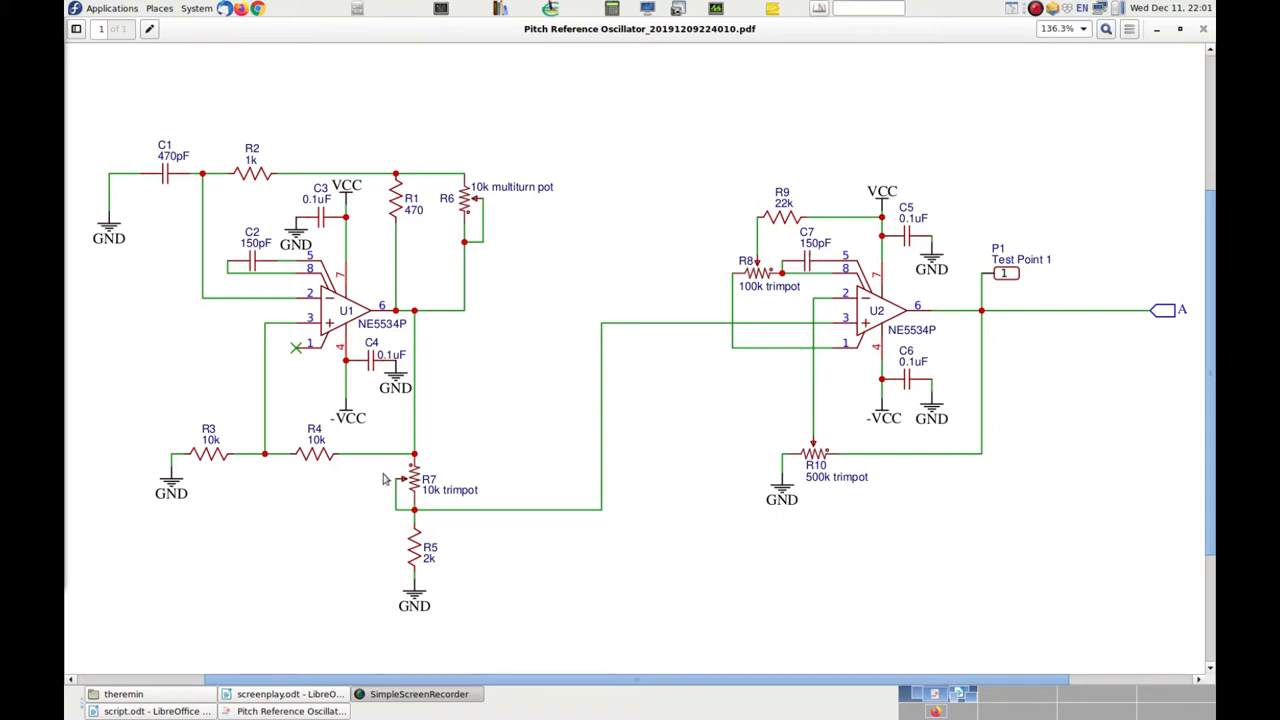
{"action": "mouse_move", "coordinate": [836, 324]}
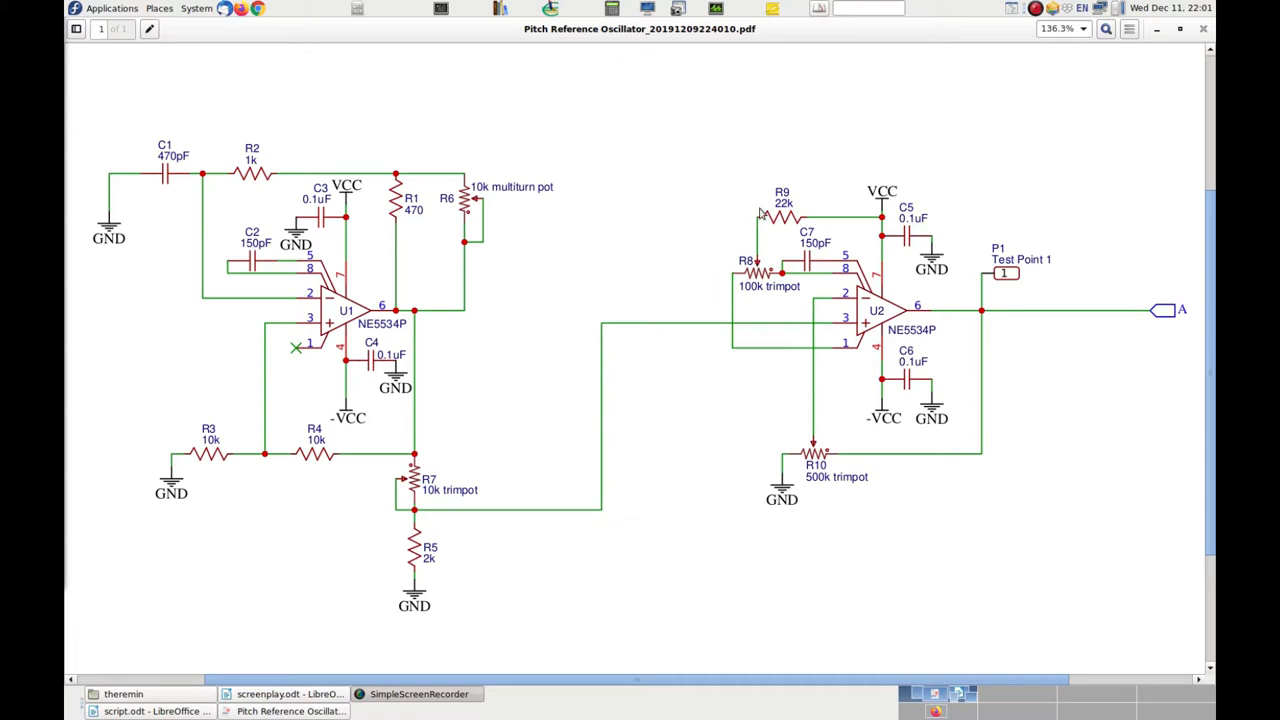
{"action": "mouse_move", "coordinate": [756, 208]}
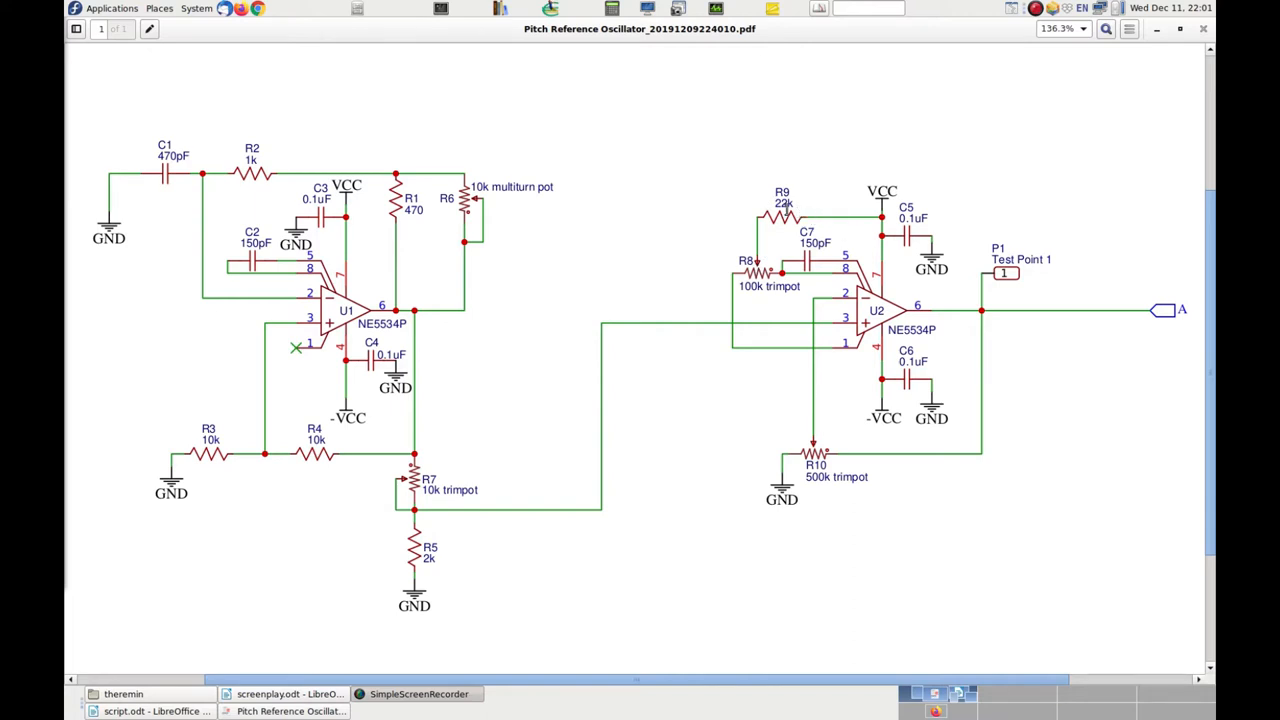
{"action": "mouse_move", "coordinate": [744, 330]}
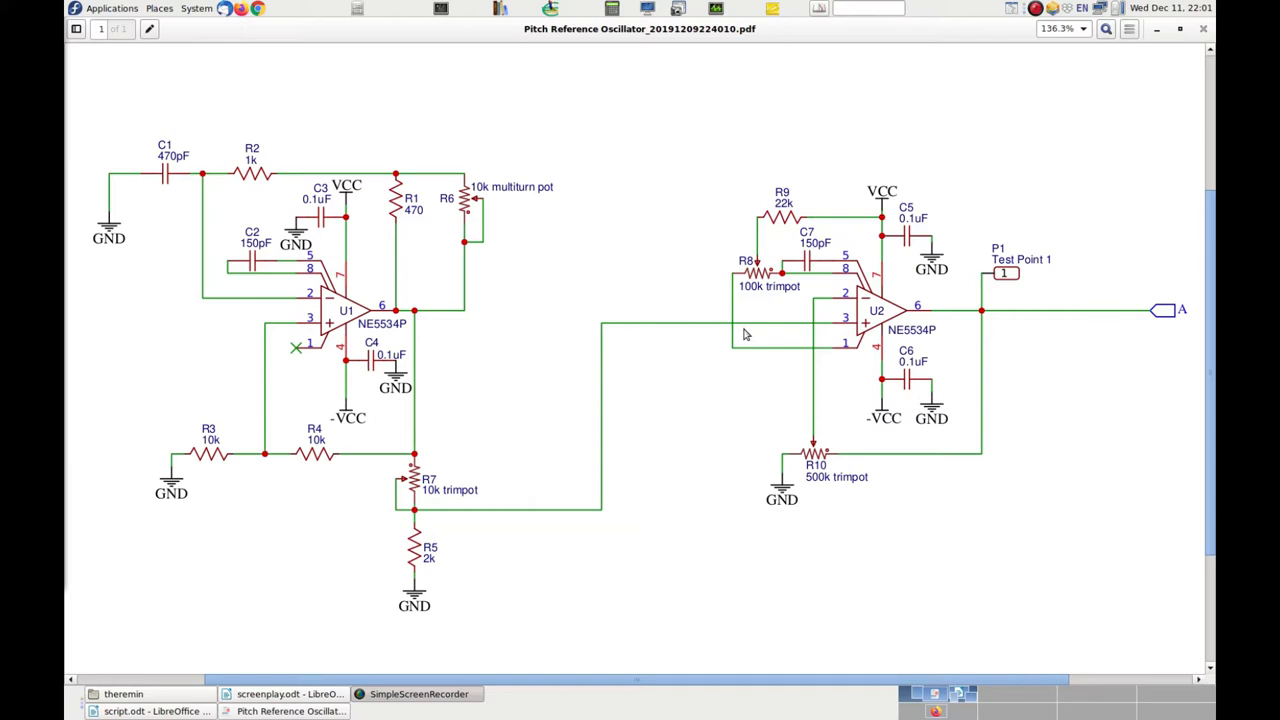
{"action": "mouse_move", "coordinate": [678, 574]}
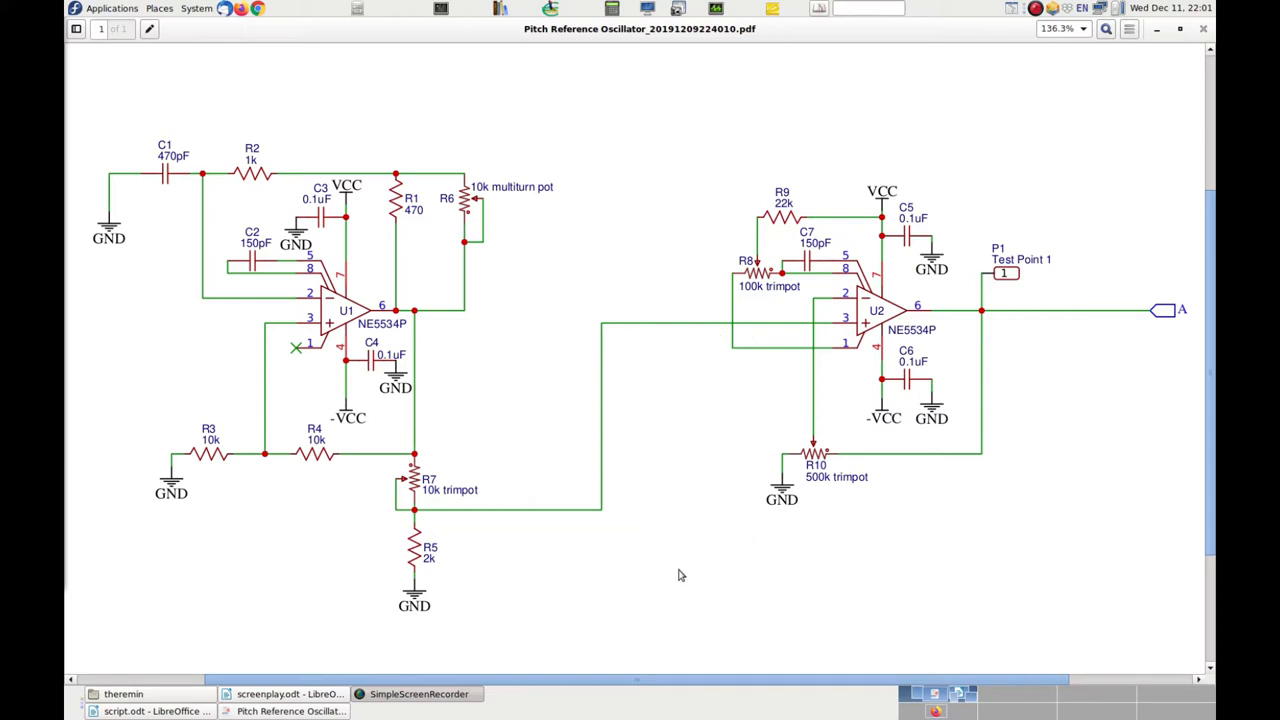
{"action": "mouse_move", "coordinate": [640, 390]}
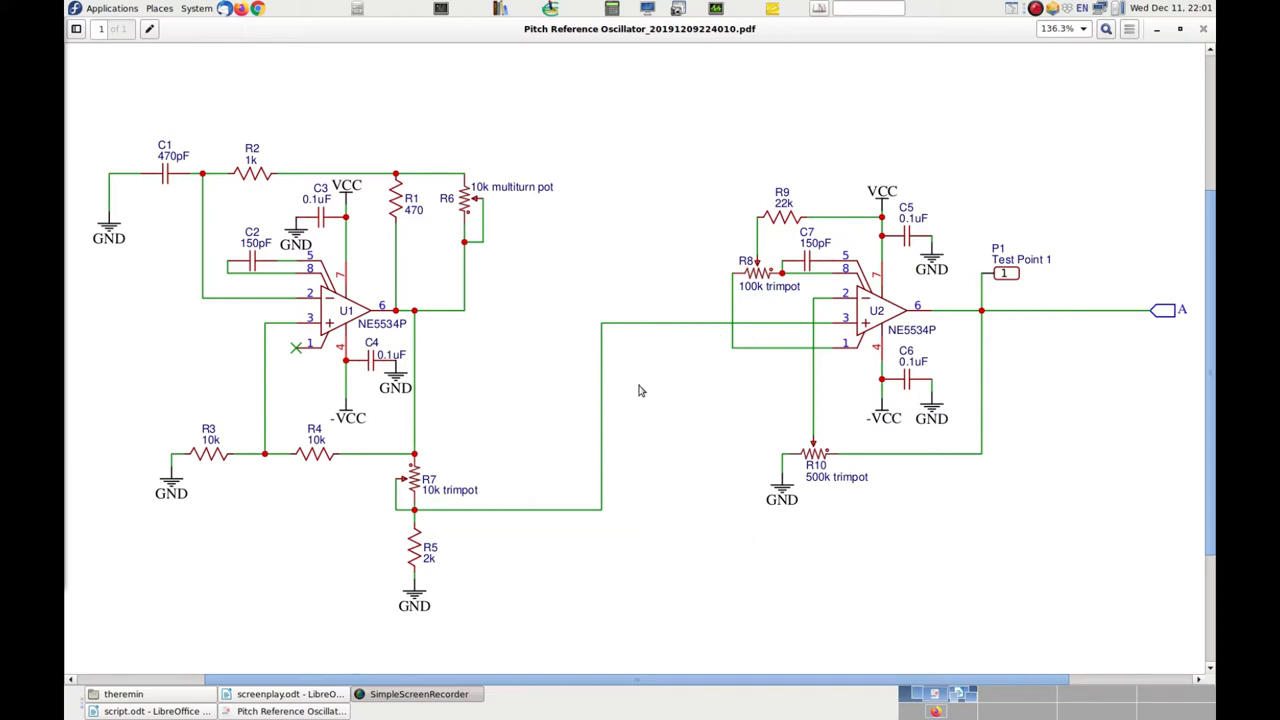
{"action": "mouse_move", "coordinate": [208, 376]}
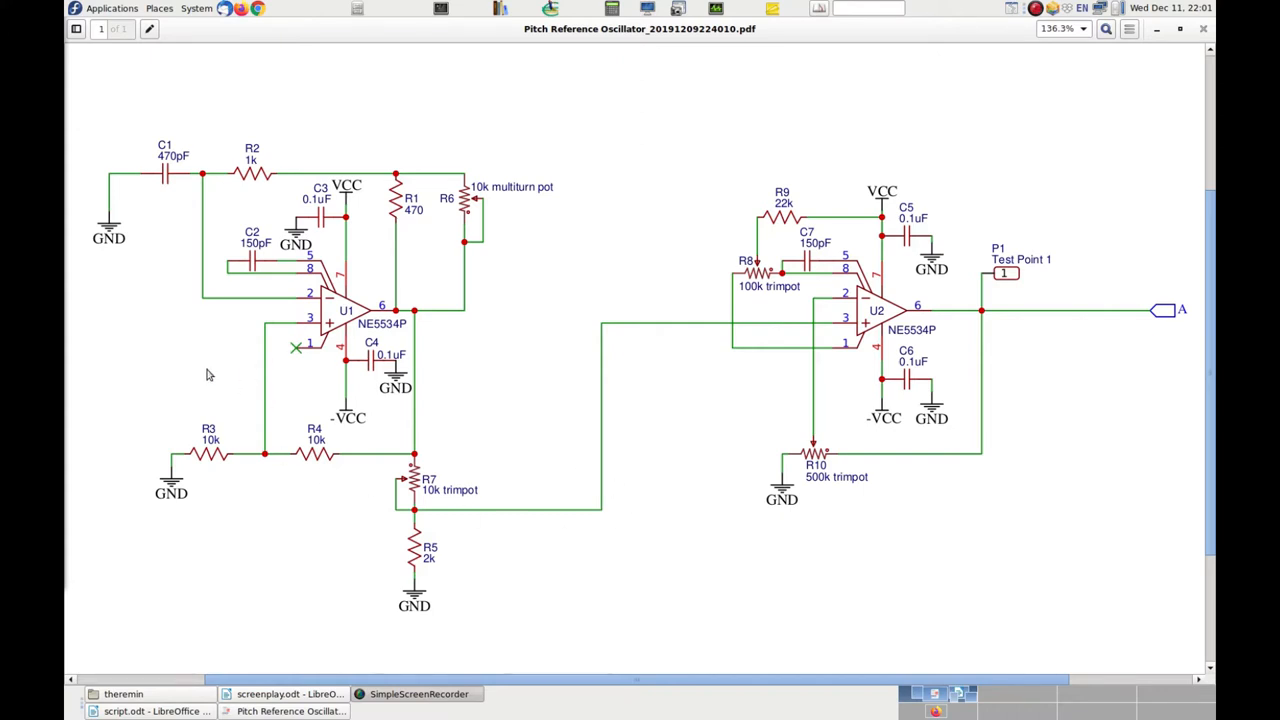